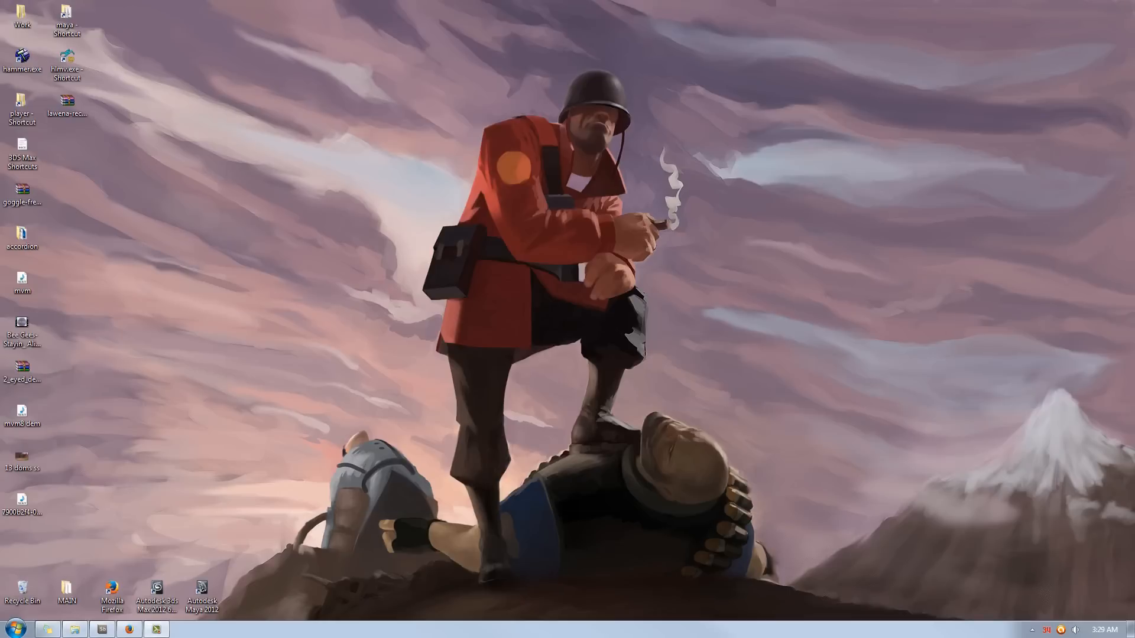
# Bring up the Team Fortress 2 cfg folder from the taskbar
pyautogui.click(73, 628)
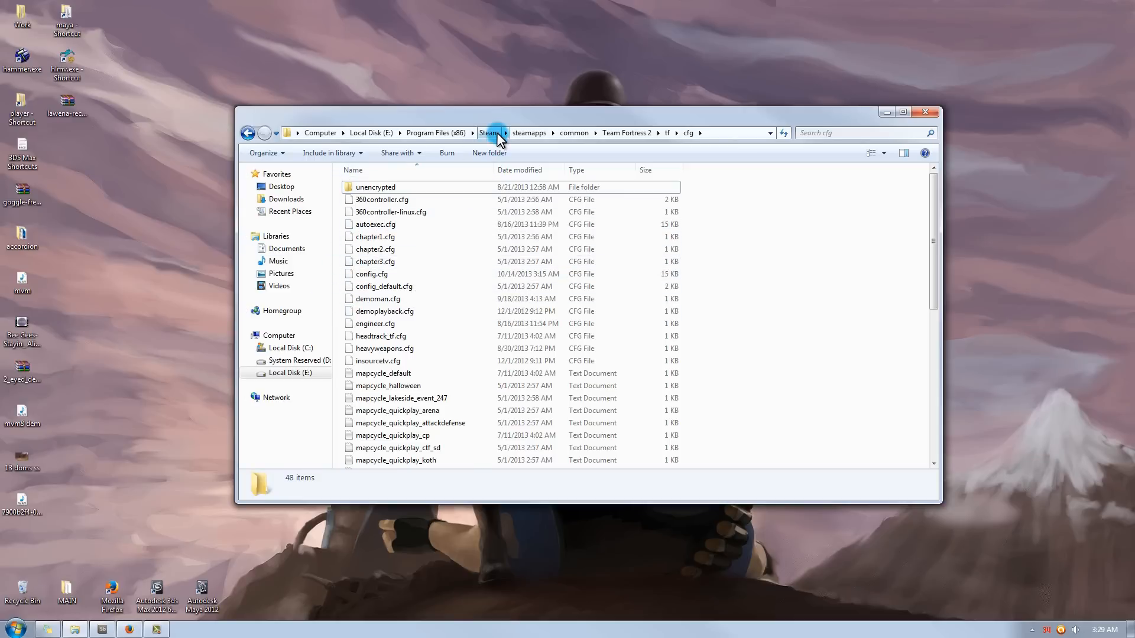
pyautogui.moveTo(576, 133)
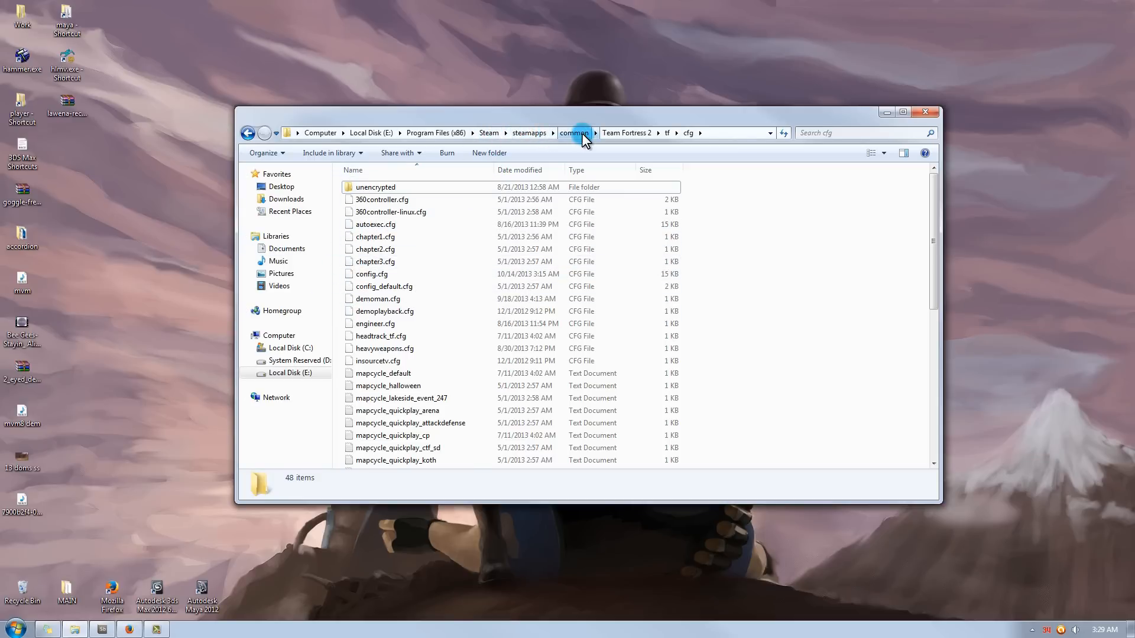
pyautogui.moveTo(627, 133)
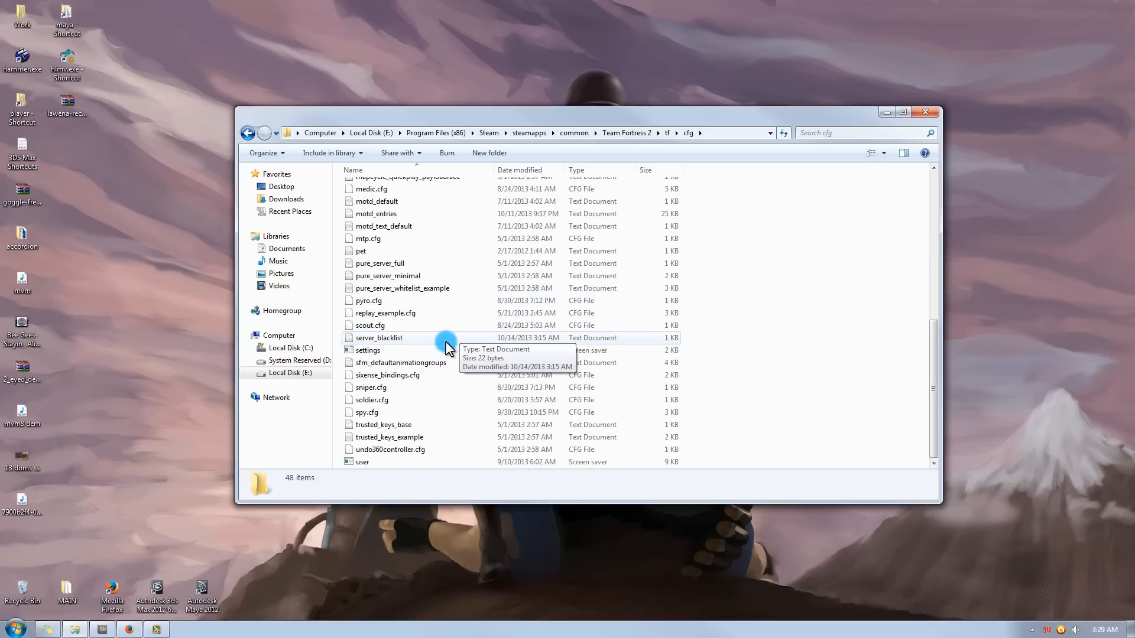
pyautogui.moveTo(368, 412)
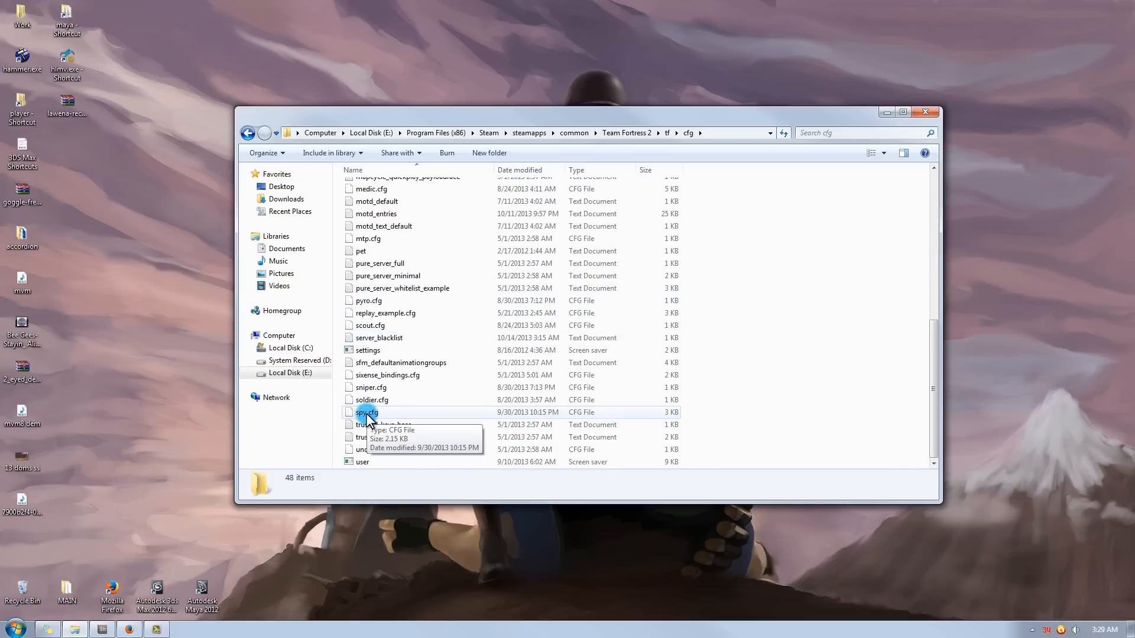
# Select spy.cfg and show its context menu with the Edit with Notepad++ option
pyautogui.click(366, 411)
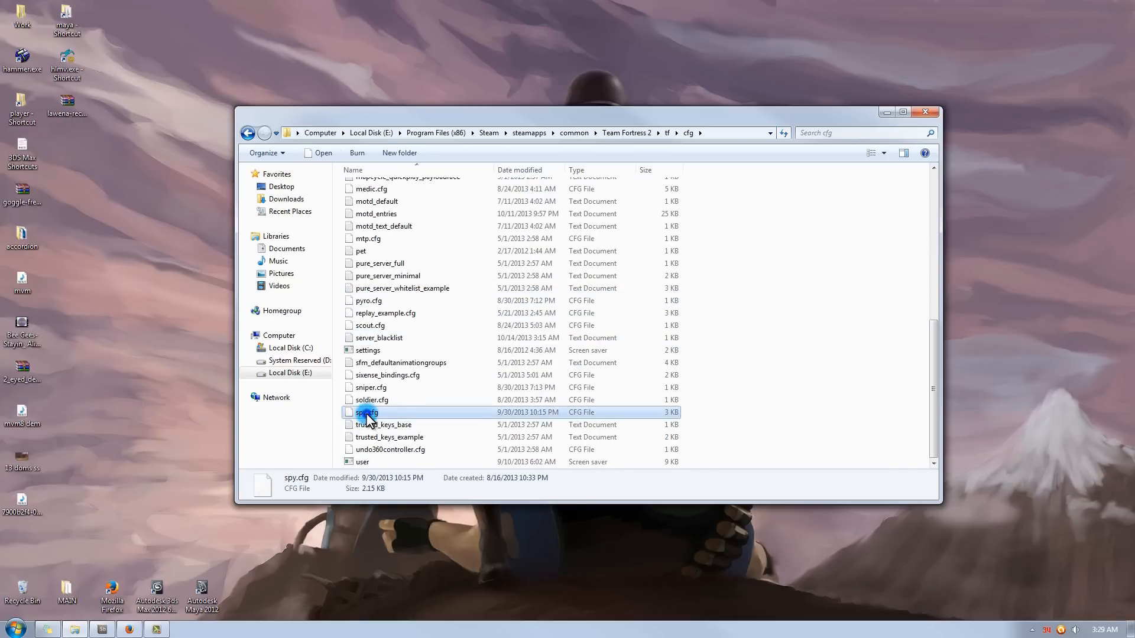
pyautogui.rightClick(366, 412)
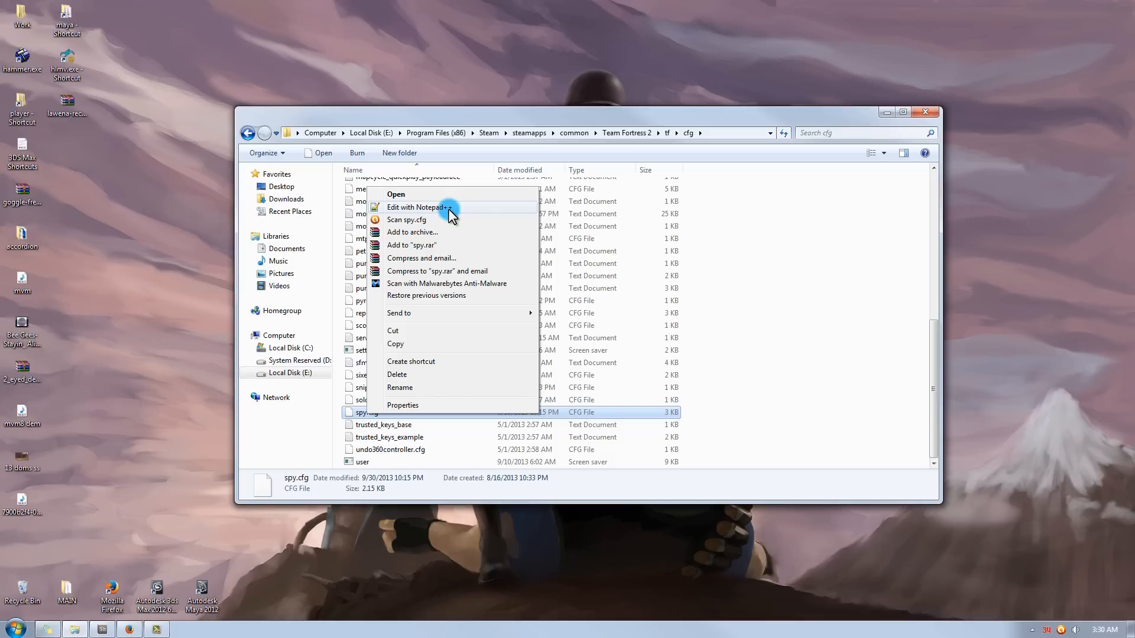
# Choose Edit with Notepad++ so spy.cfg's aliases and binds are shown
pyautogui.click(416, 206)
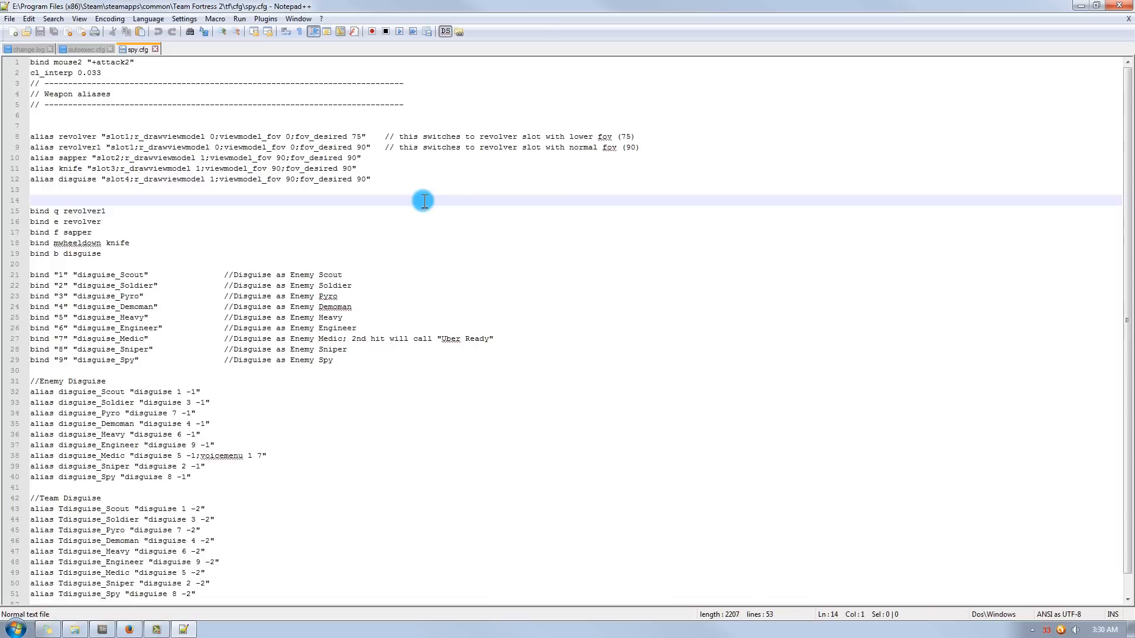
pyautogui.moveTo(382, 210)
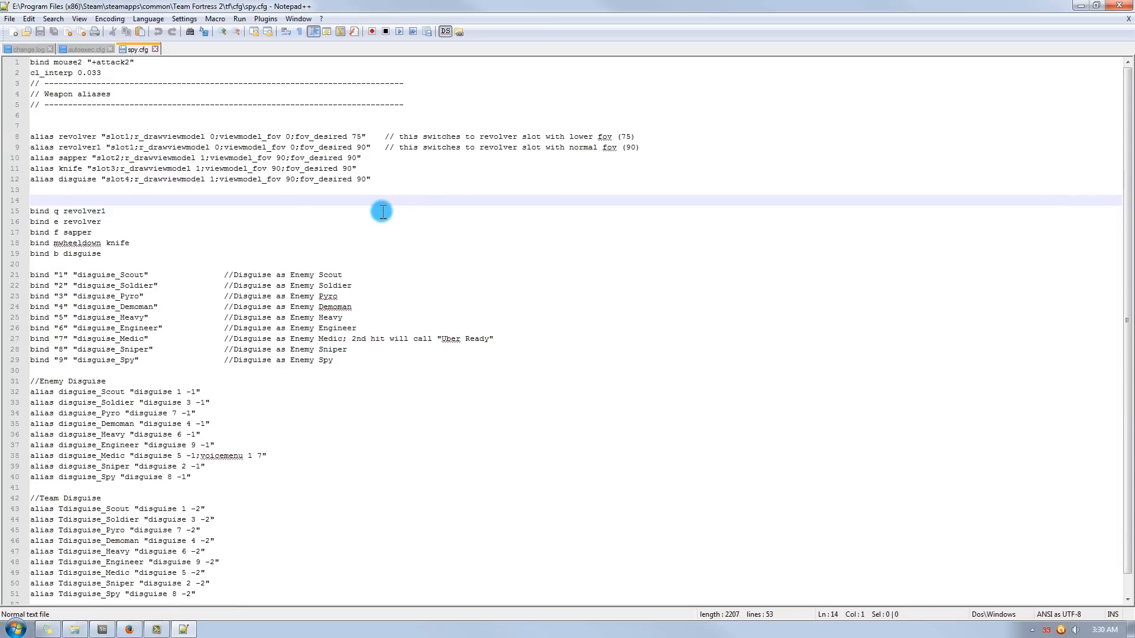
pyautogui.moveTo(169, 84)
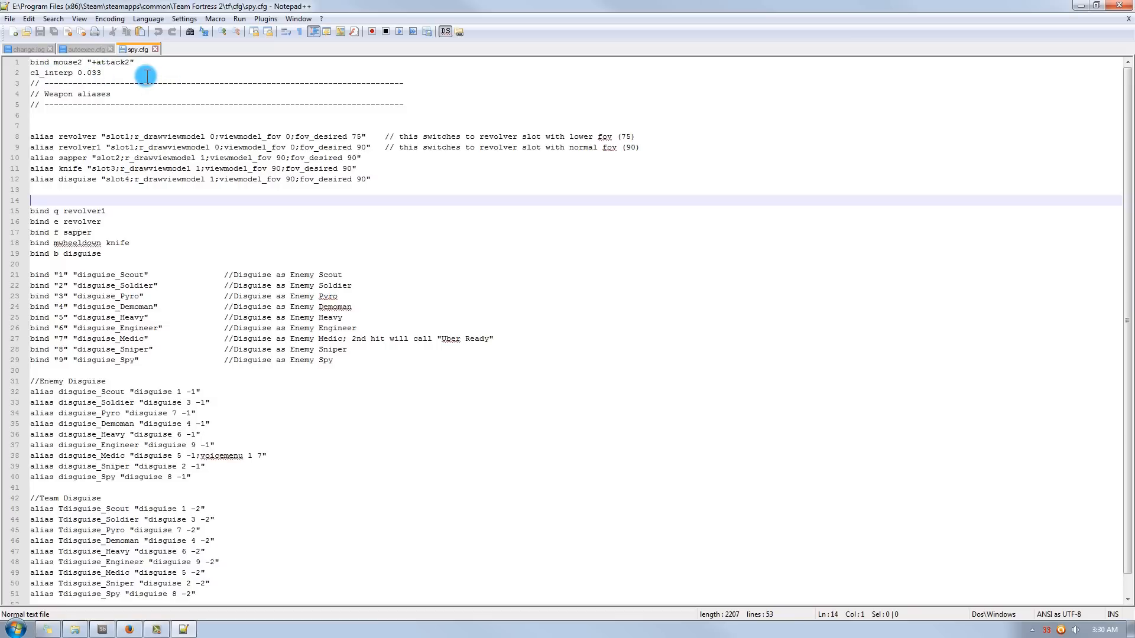
pyautogui.moveTo(154, 317)
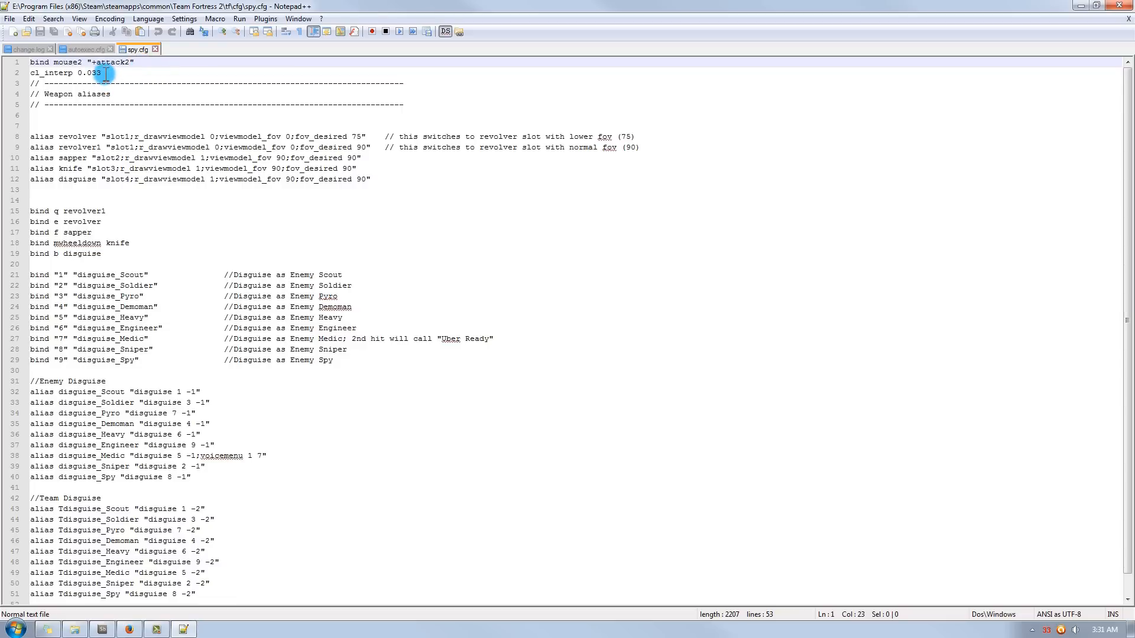
pyautogui.click(105, 72)
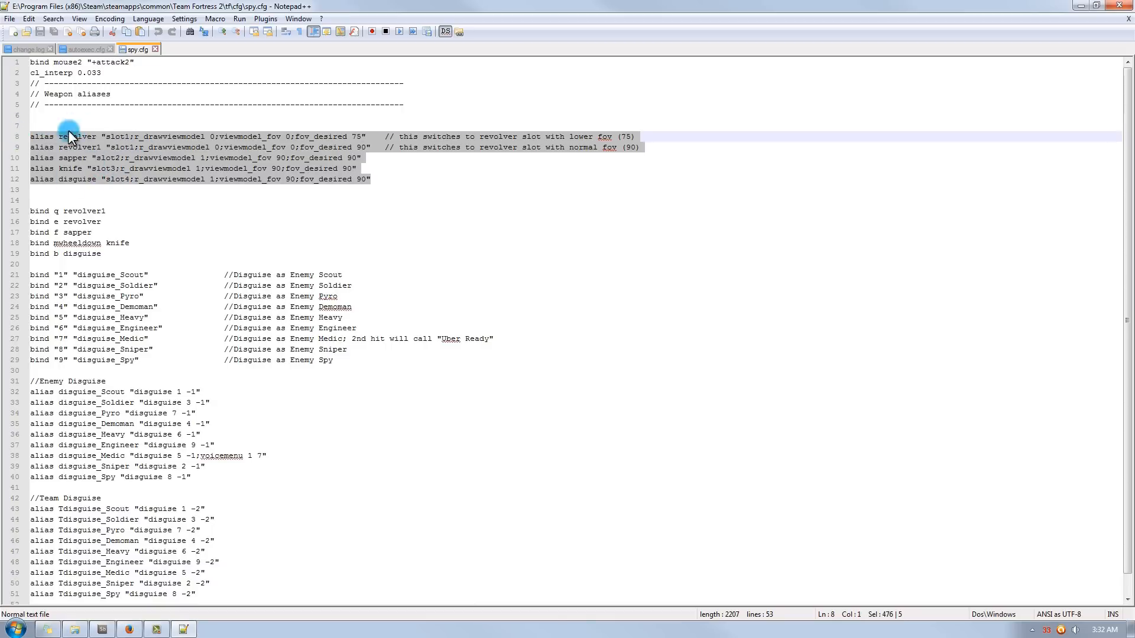
pyautogui.moveTo(71, 161)
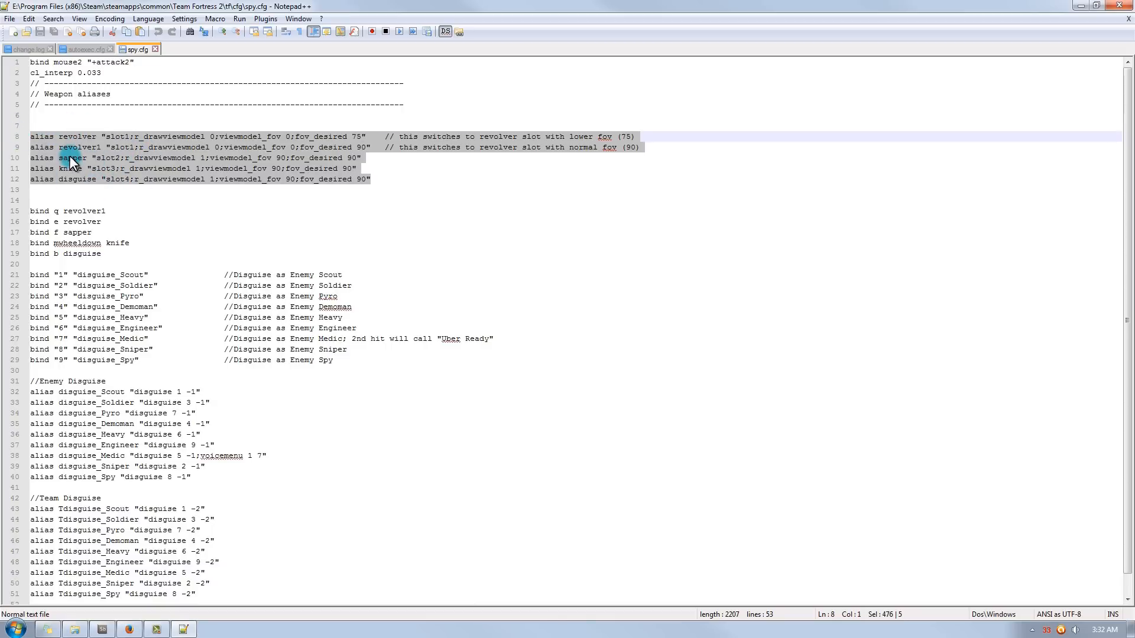
pyautogui.click(93, 137)
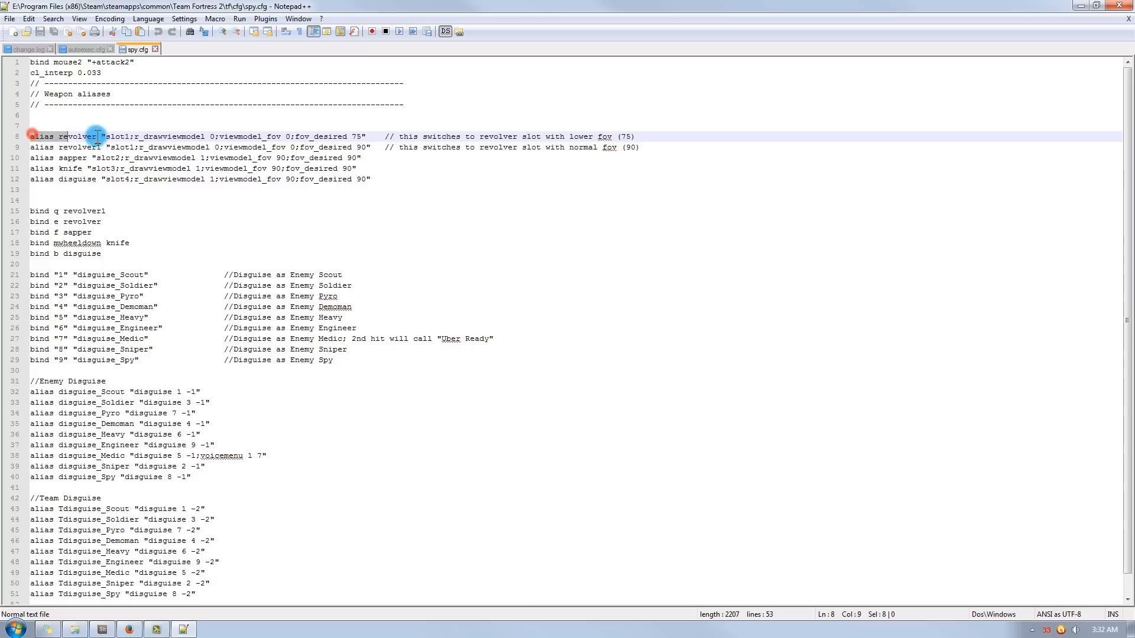
pyautogui.moveTo(94, 136); pyautogui.dragTo(643, 148)
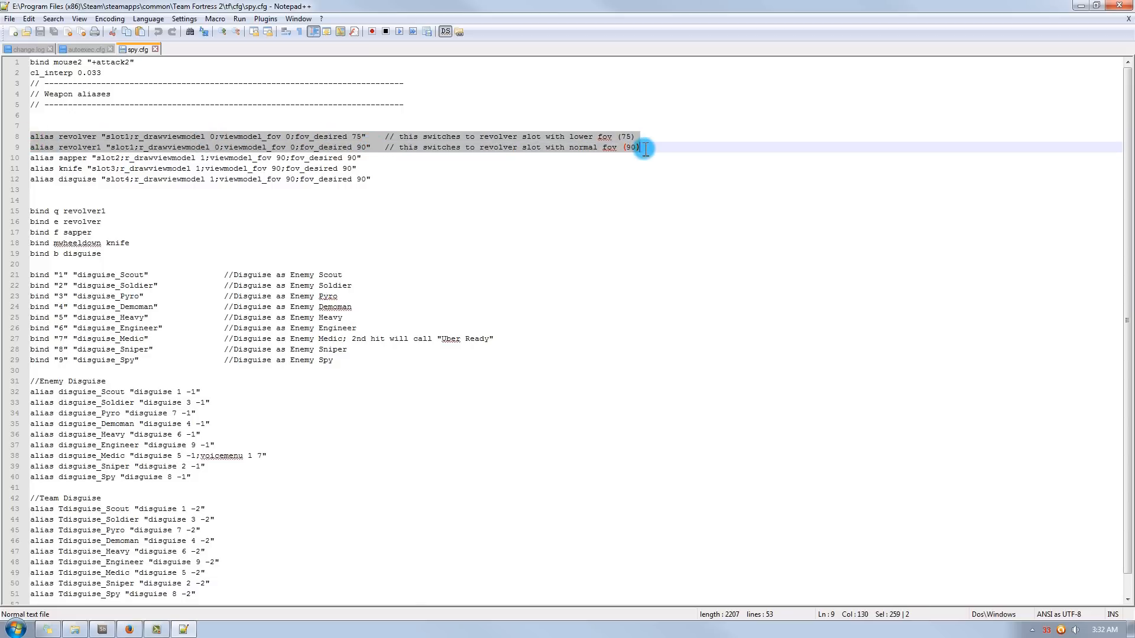
pyautogui.click(644, 146)
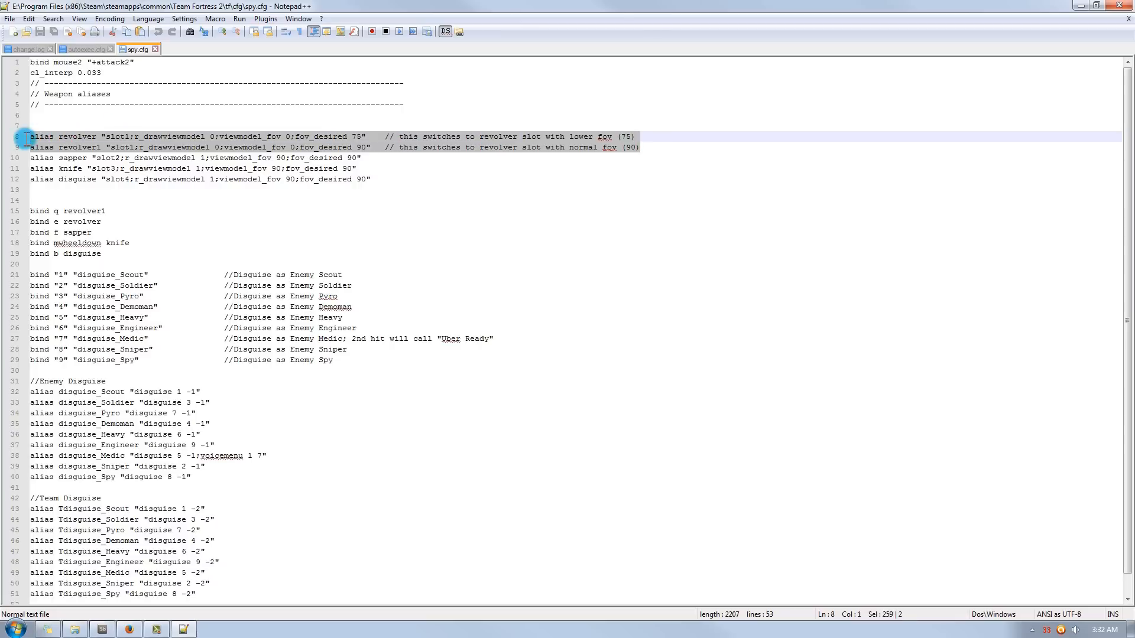
pyautogui.moveTo(398, 174)
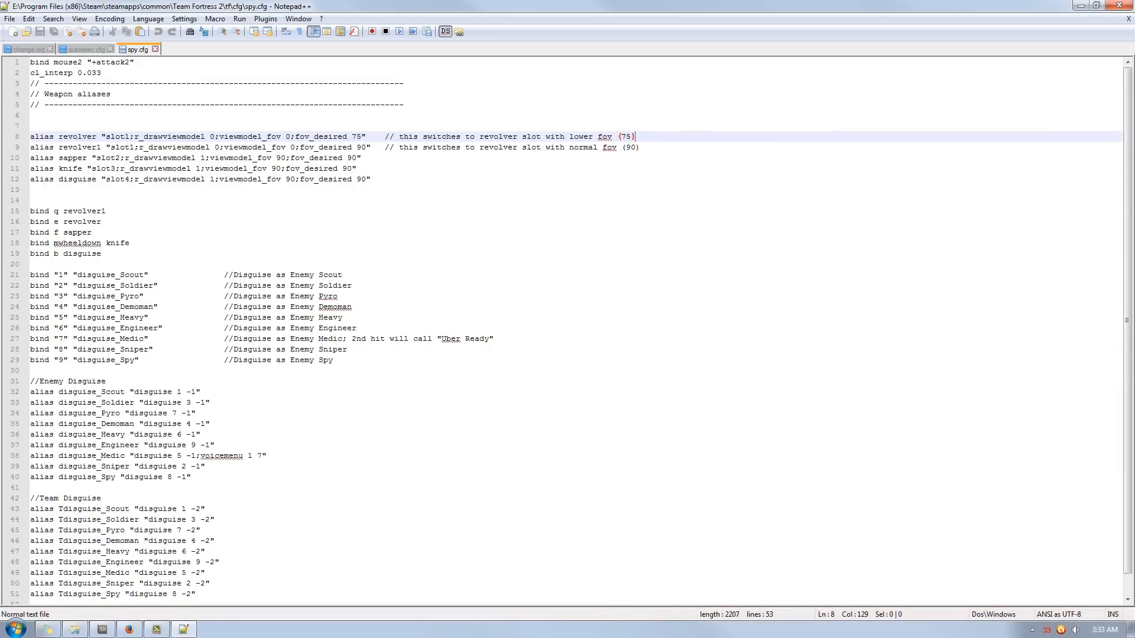
pyautogui.click(634, 148)
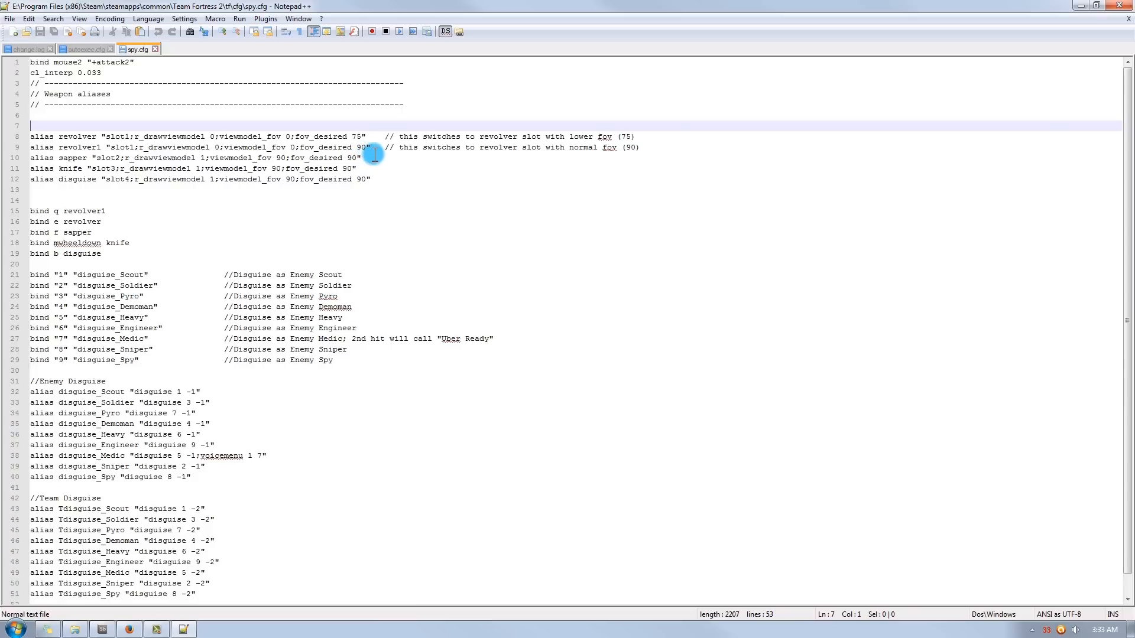
pyautogui.click(372, 169)
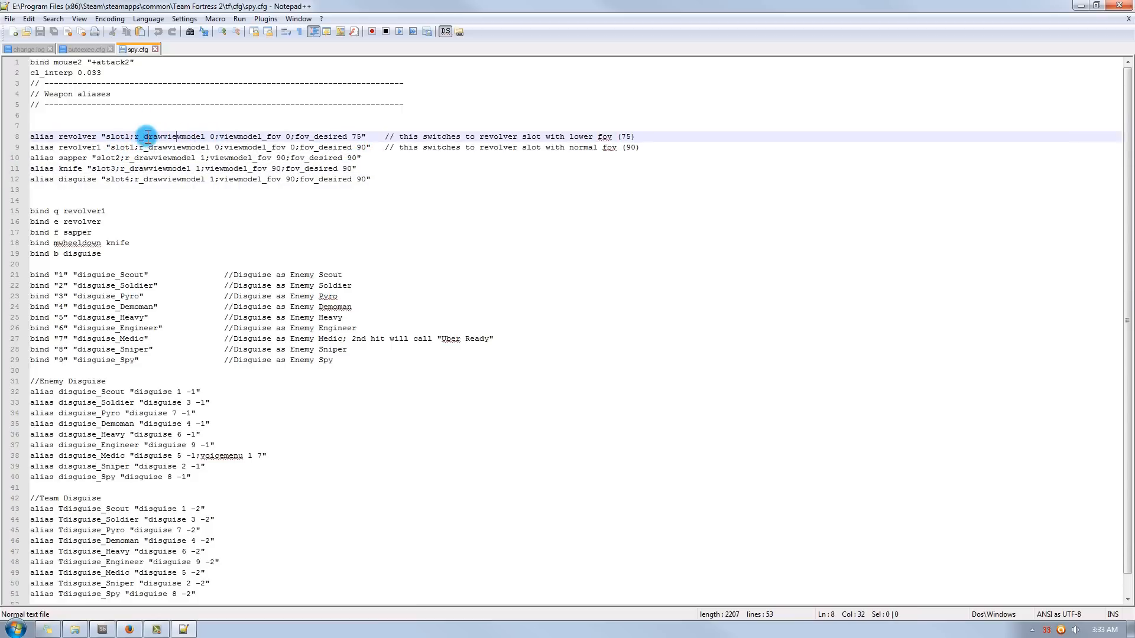
pyautogui.moveTo(144, 137); pyautogui.dragTo(210, 138)
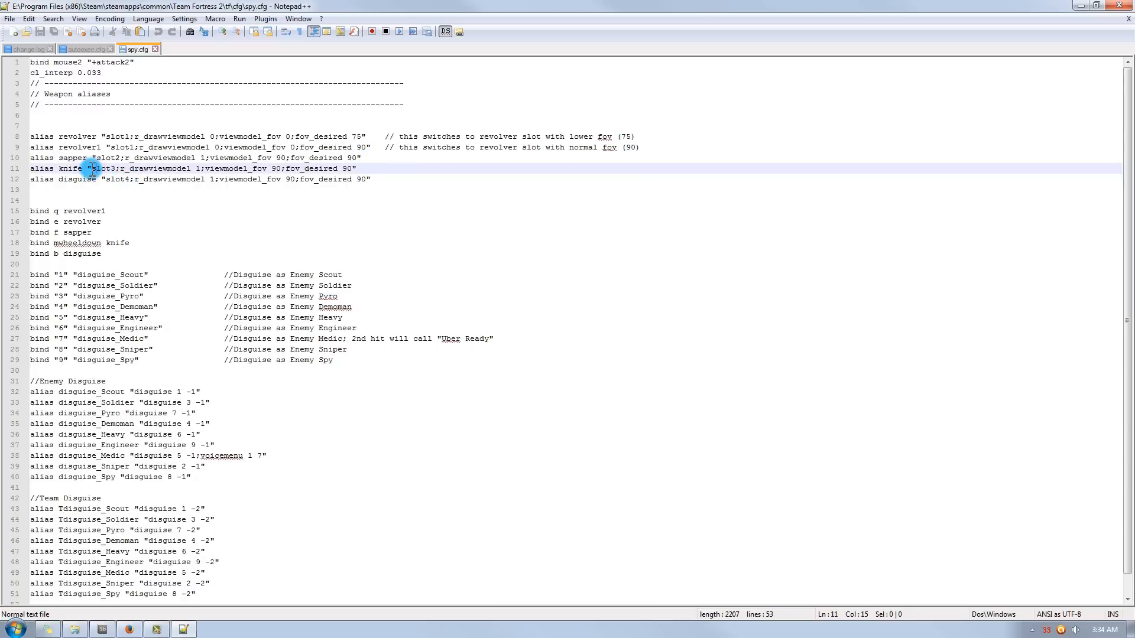
pyautogui.moveTo(86, 169); pyautogui.dragTo(205, 169)
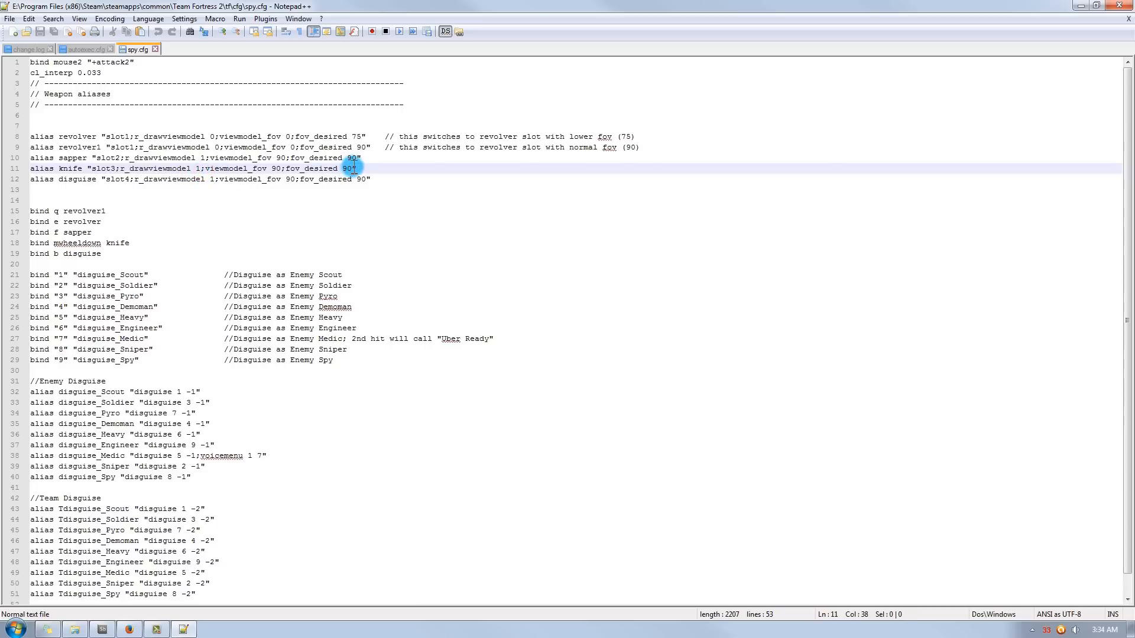
pyautogui.moveTo(355, 168); pyautogui.dragTo(286, 158)
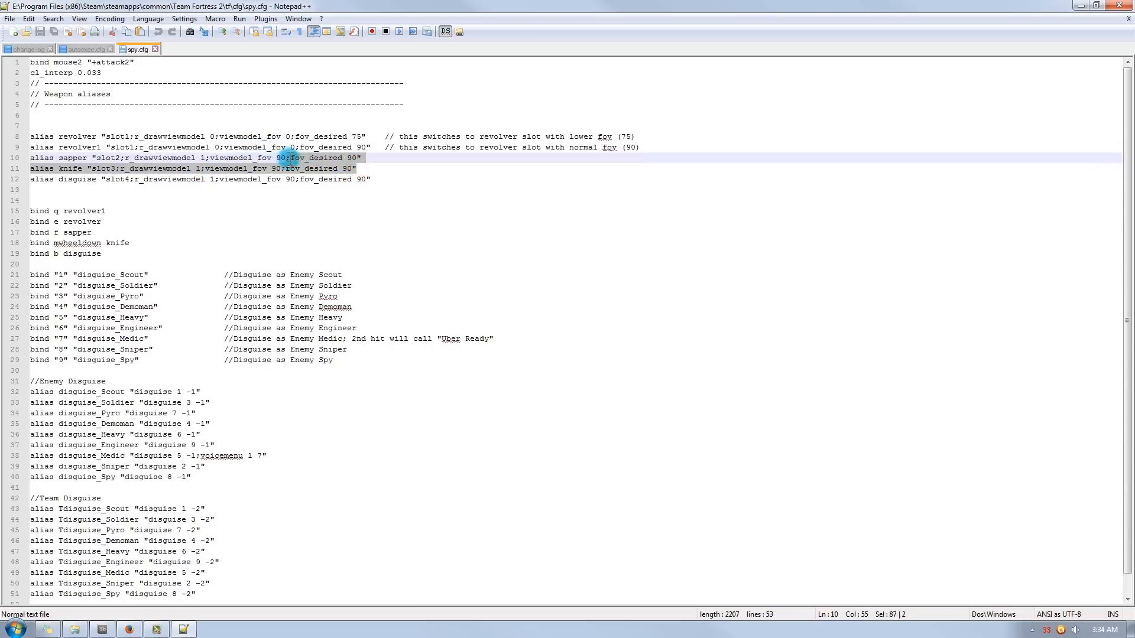
pyautogui.click(249, 167)
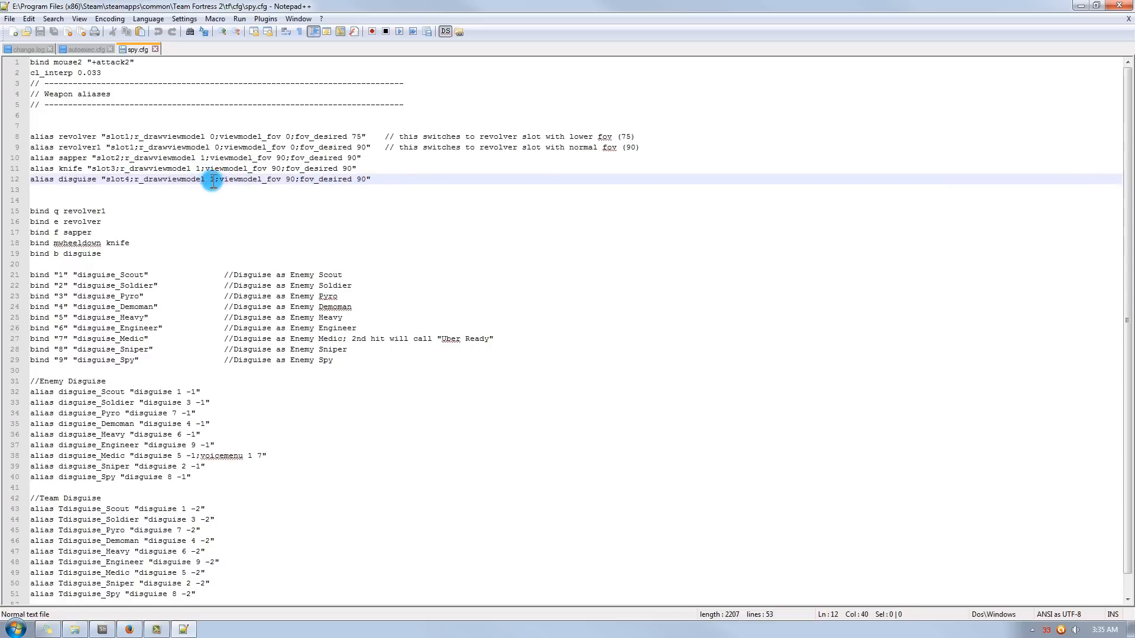
pyautogui.moveTo(218, 179); pyautogui.dragTo(149, 179)
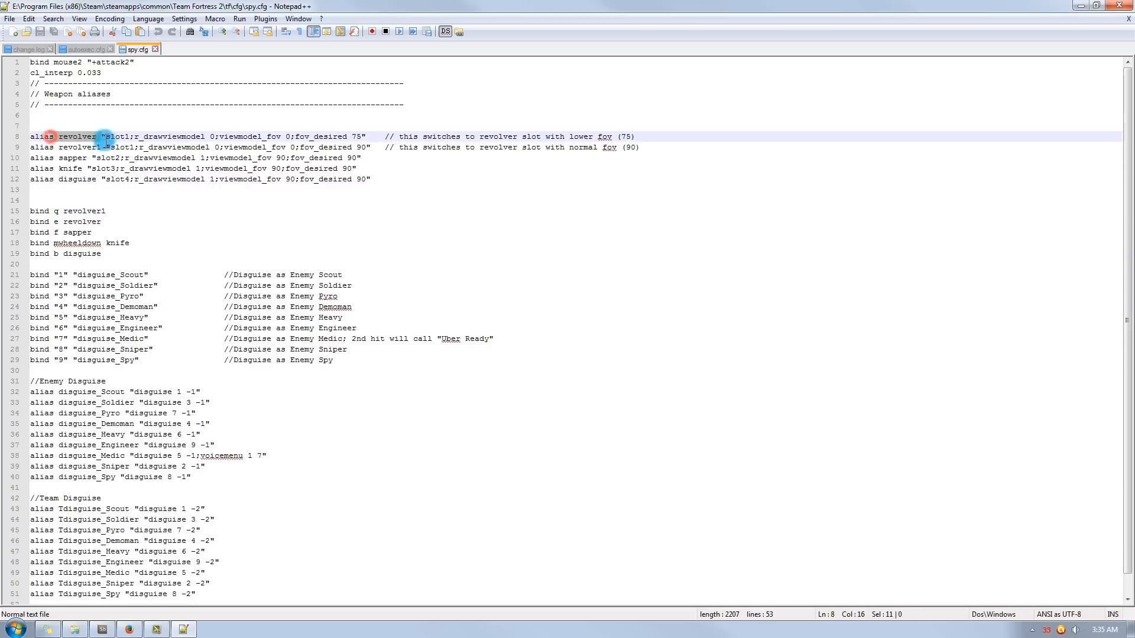
pyautogui.click(102, 147)
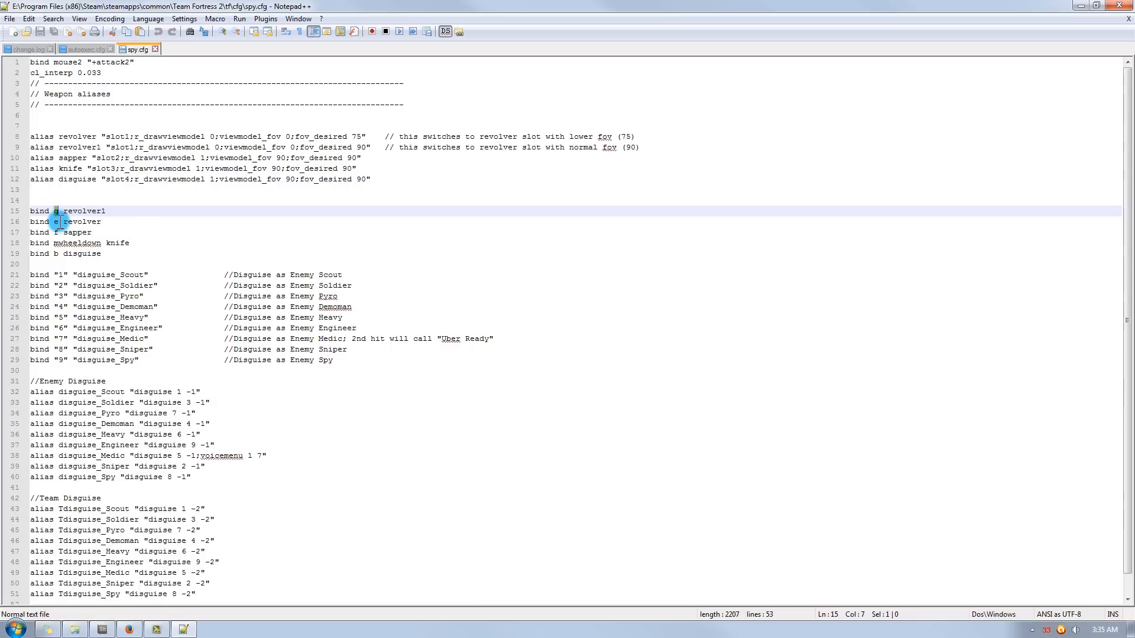
pyautogui.click(59, 221)
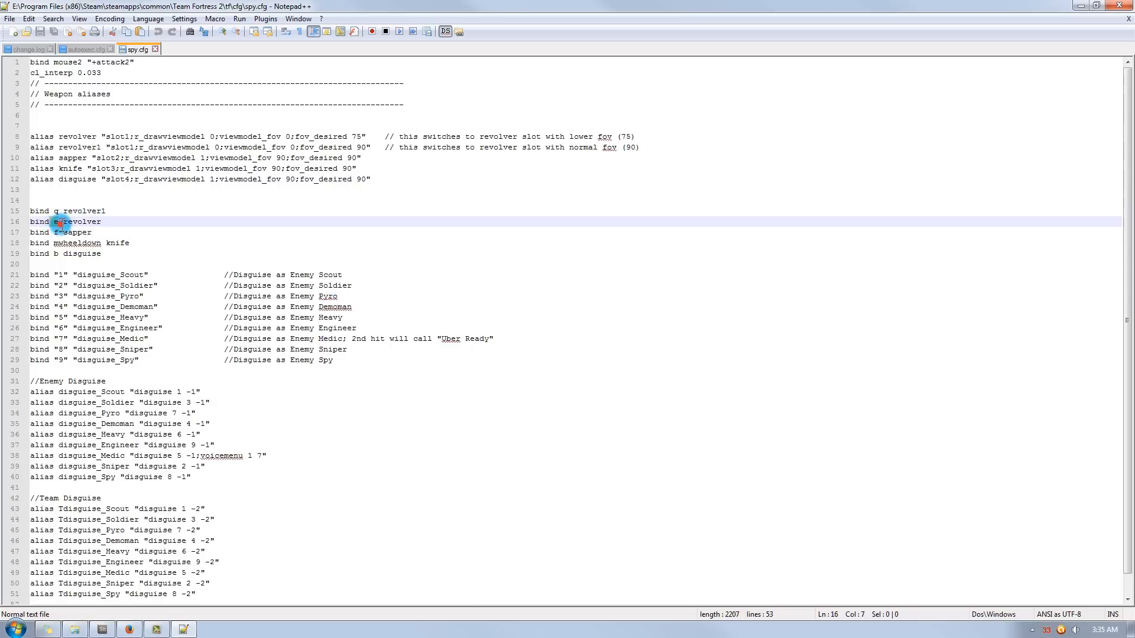
pyautogui.click(65, 231)
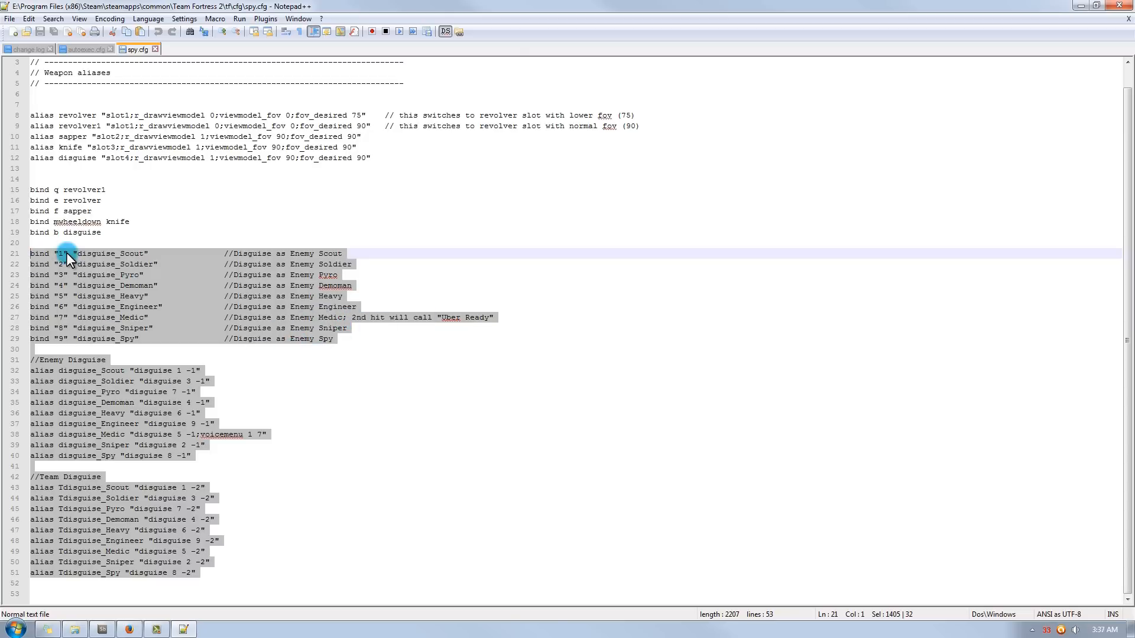
pyautogui.moveTo(78, 307)
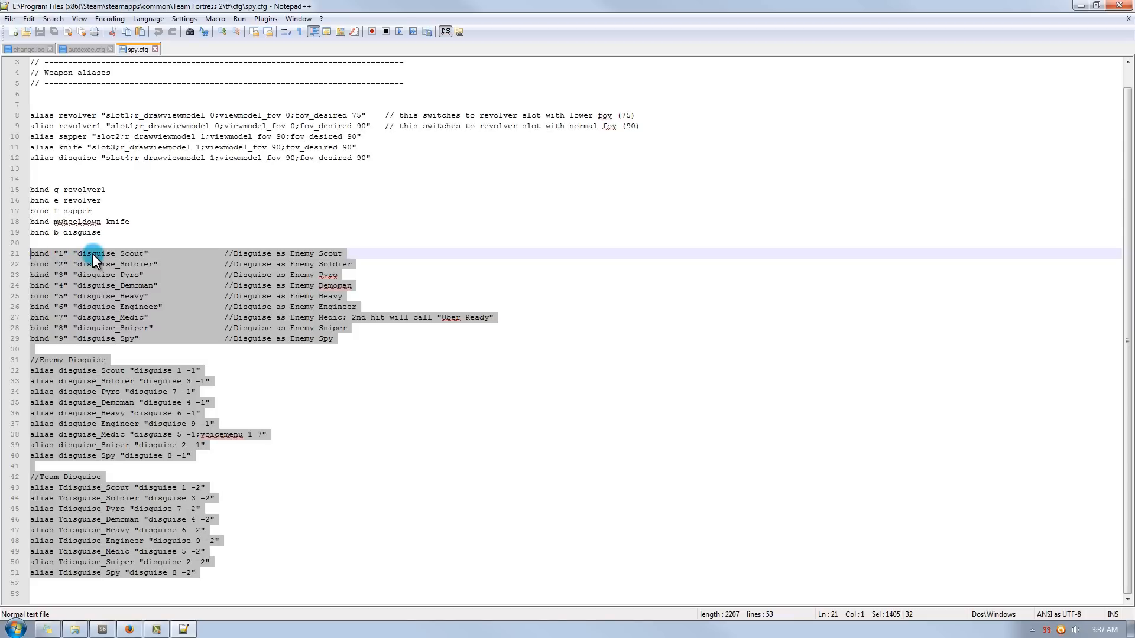
pyautogui.moveTo(64, 260)
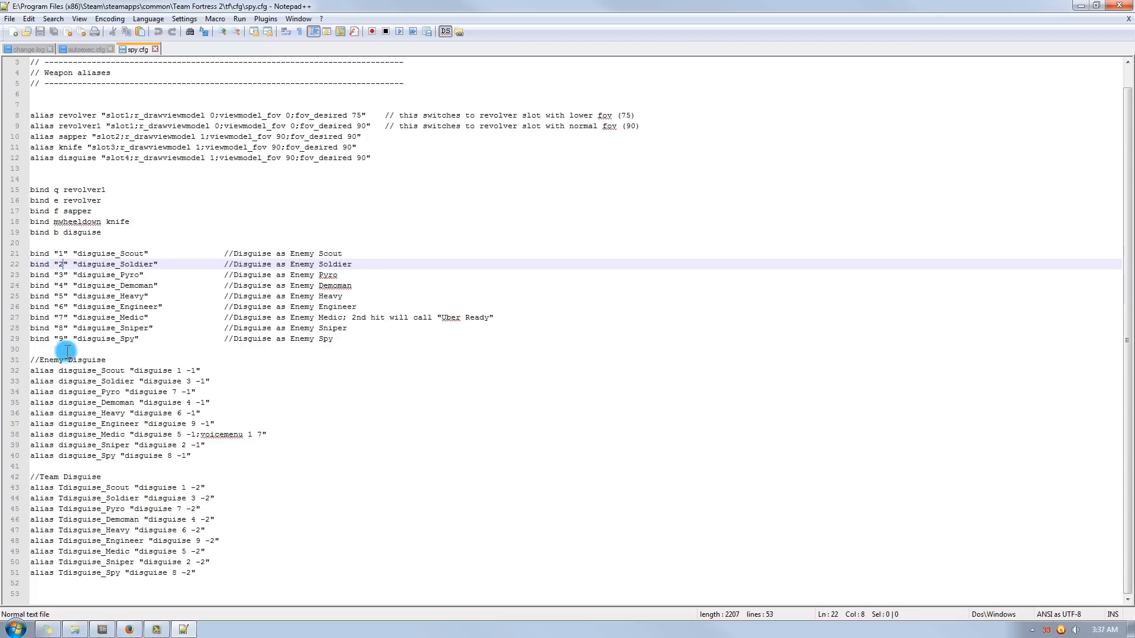
pyautogui.doubleClick(39, 285)
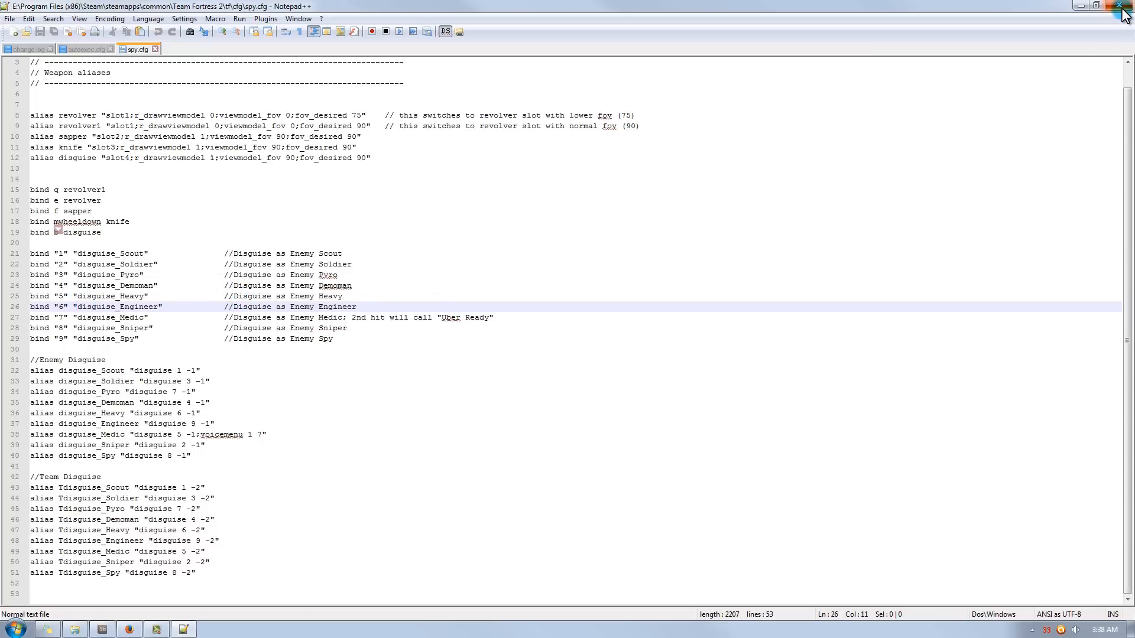
pyautogui.click(1108, 6)
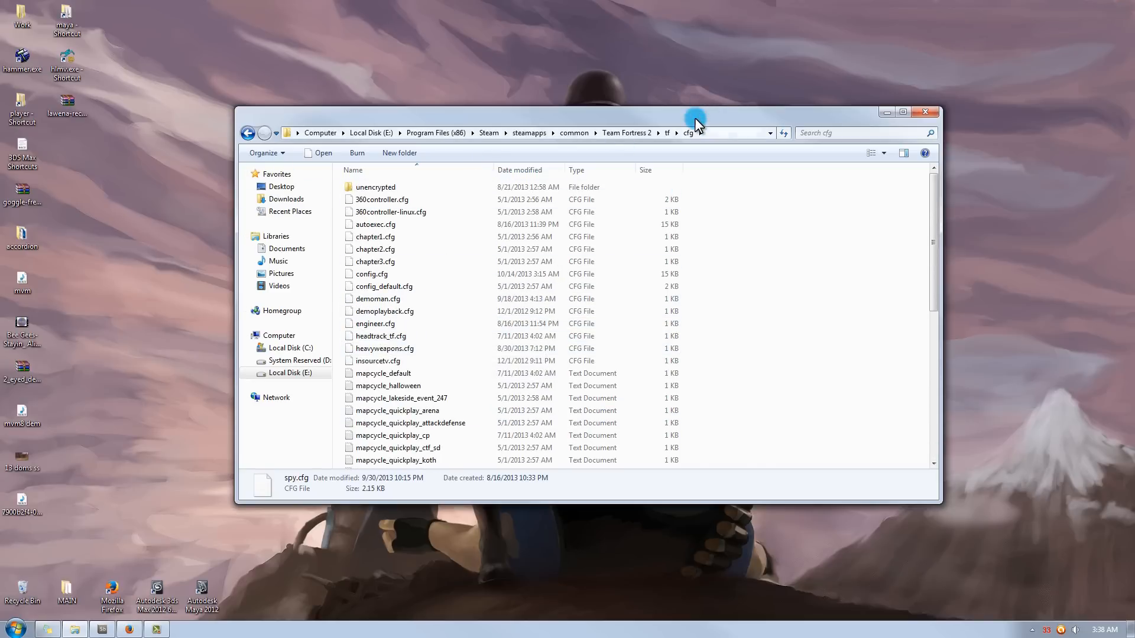
# Choose Edit with Notepad++ on autoexec.cfg so its rate and interp settings are shown
pyautogui.moveTo(695, 112); pyautogui.dragTo(572, 125)
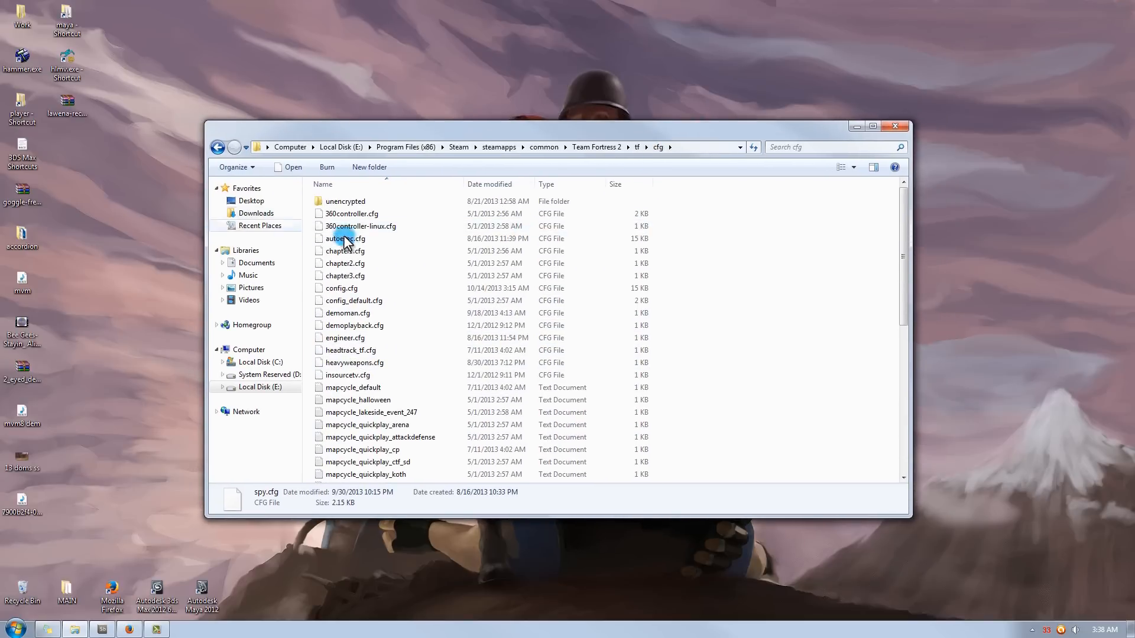
pyautogui.click(355, 276)
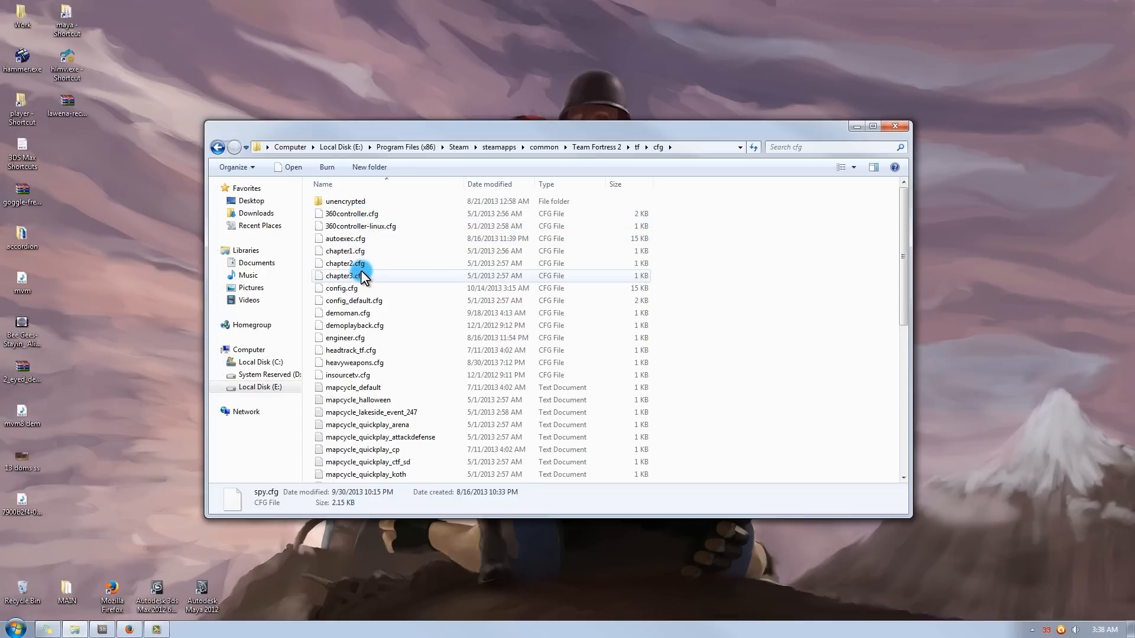
pyautogui.moveTo(345, 237)
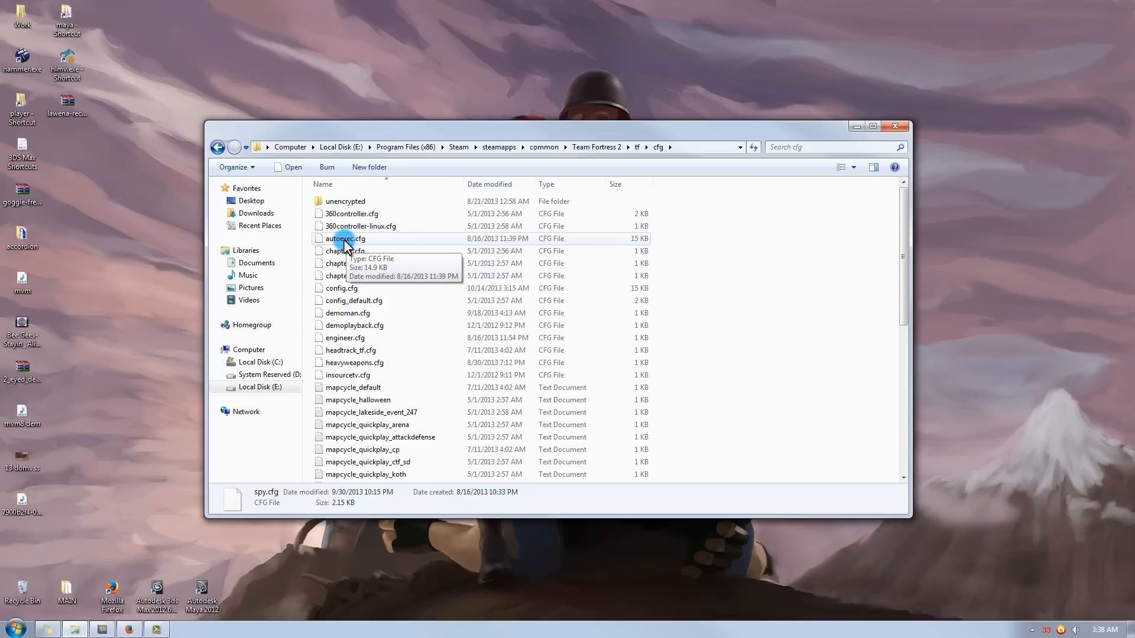
pyautogui.rightClick(346, 237)
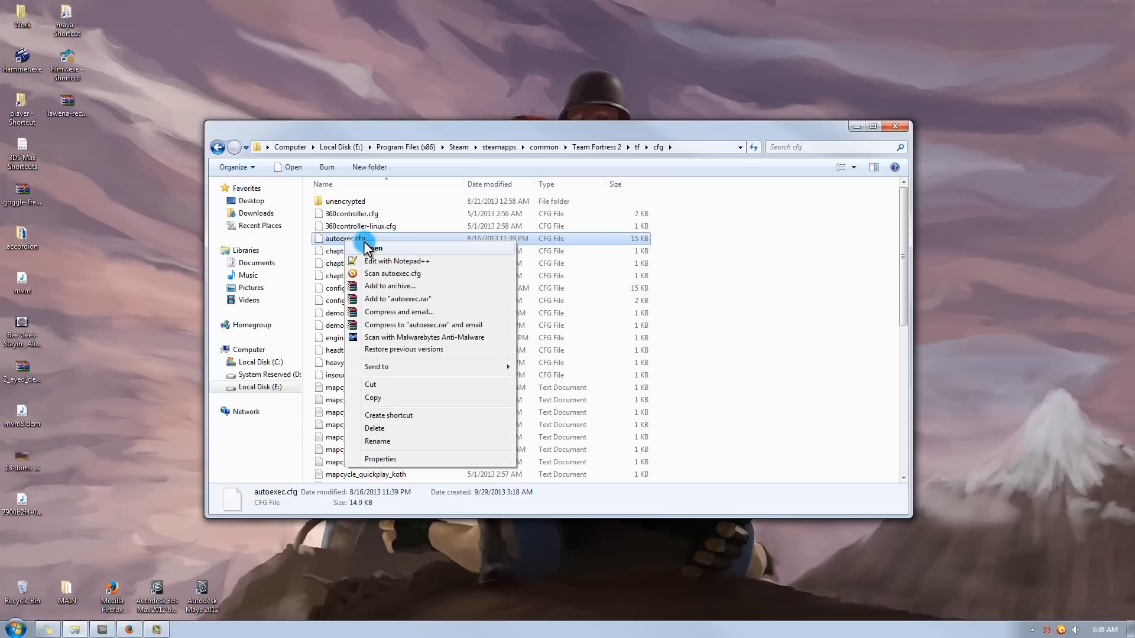
pyautogui.moveTo(391, 268)
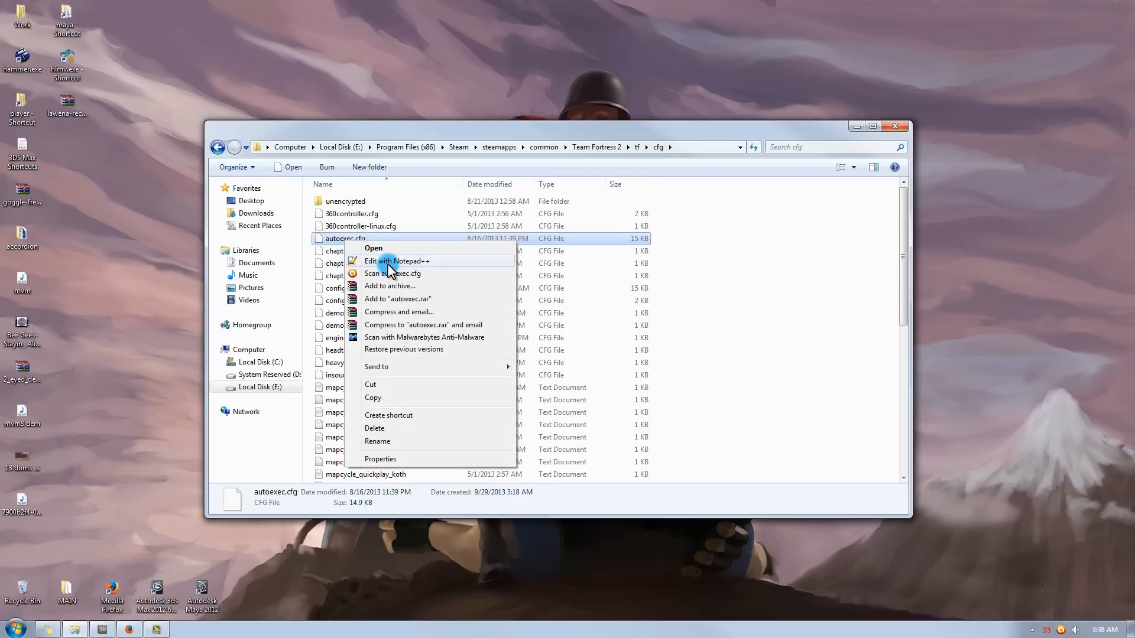
pyautogui.click(397, 260)
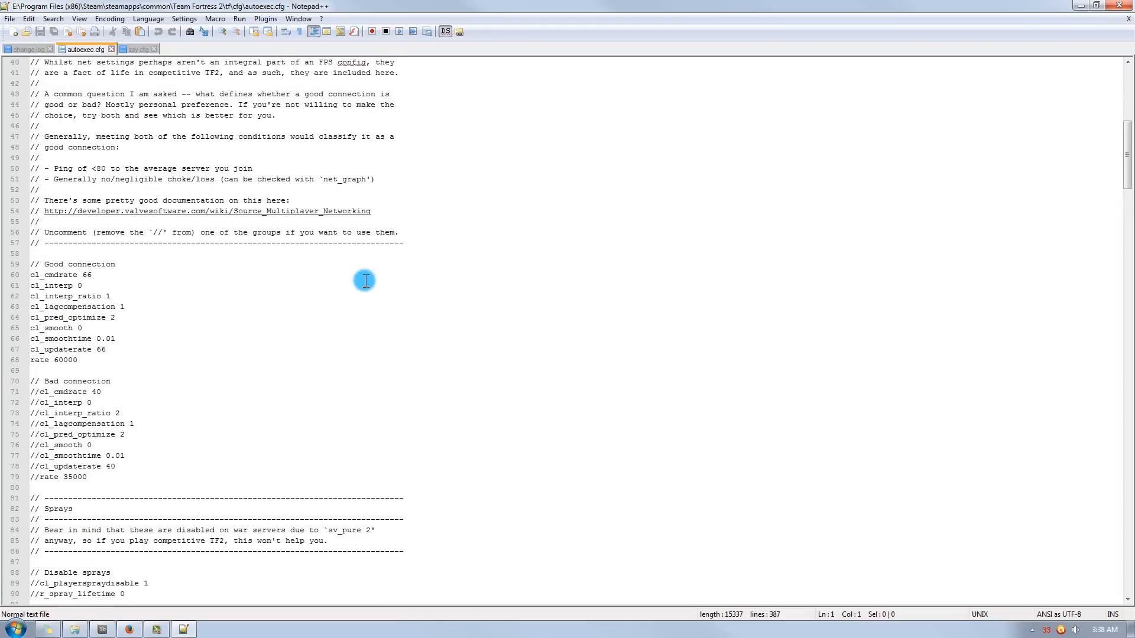
pyautogui.scroll(-3)
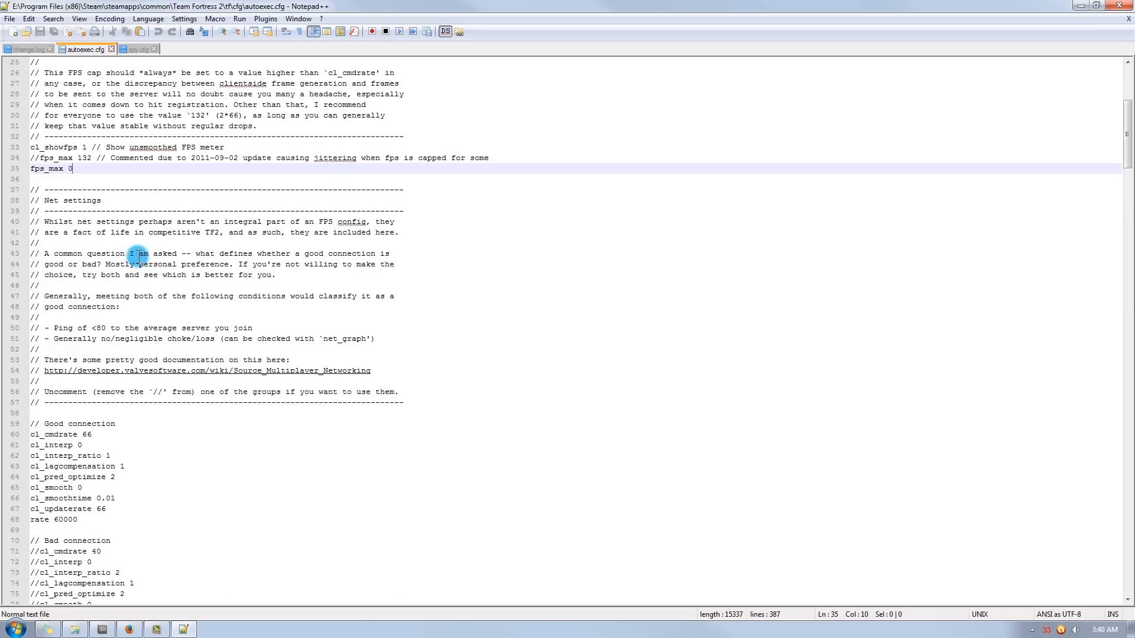
pyautogui.scroll(-3)
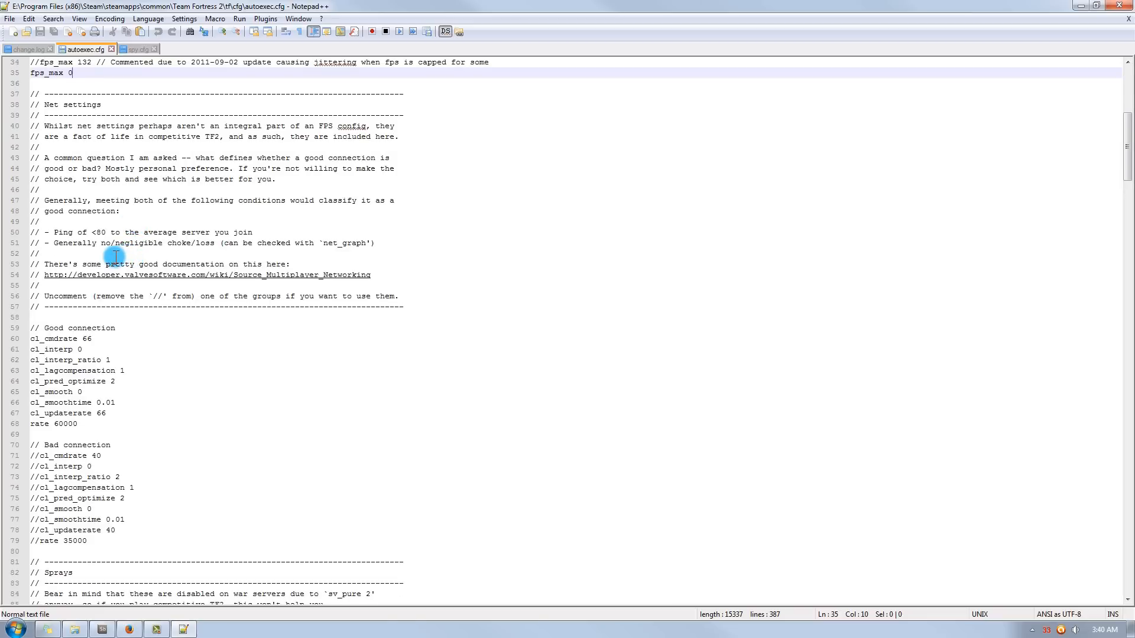
pyautogui.scroll(-3)
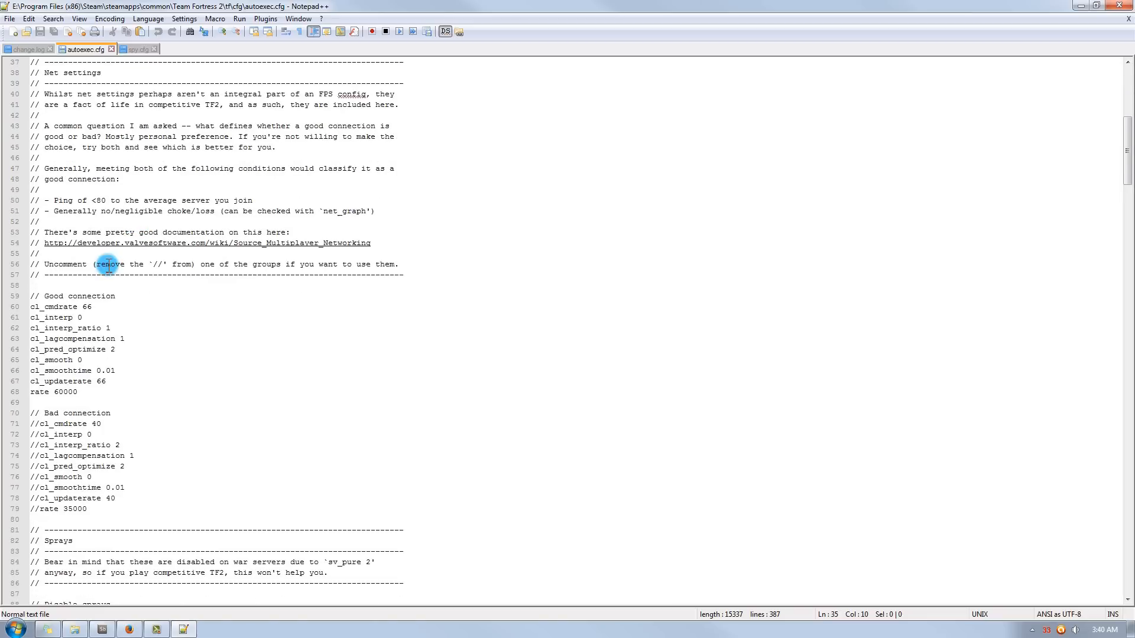
pyautogui.scroll(-3)
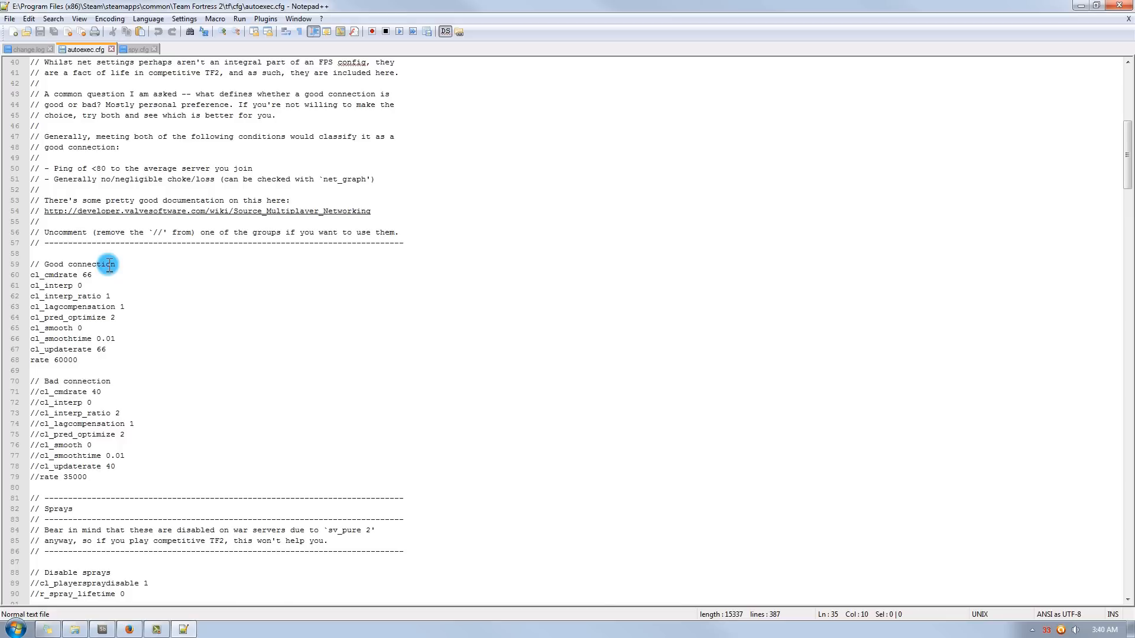
pyautogui.scroll(-3)
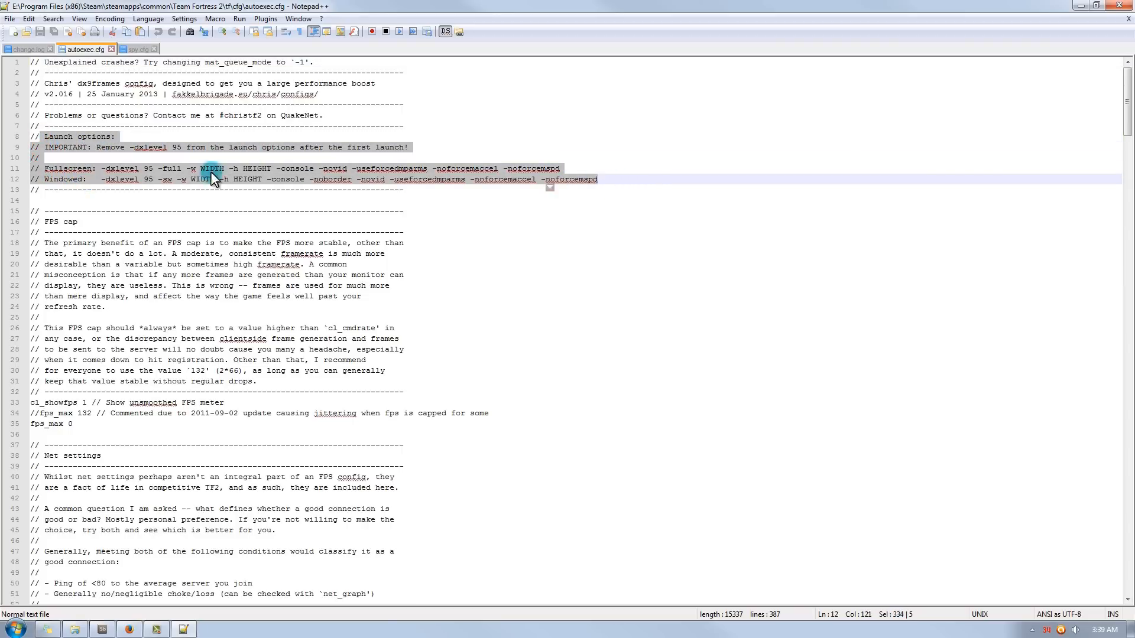
pyautogui.moveTo(281, 185)
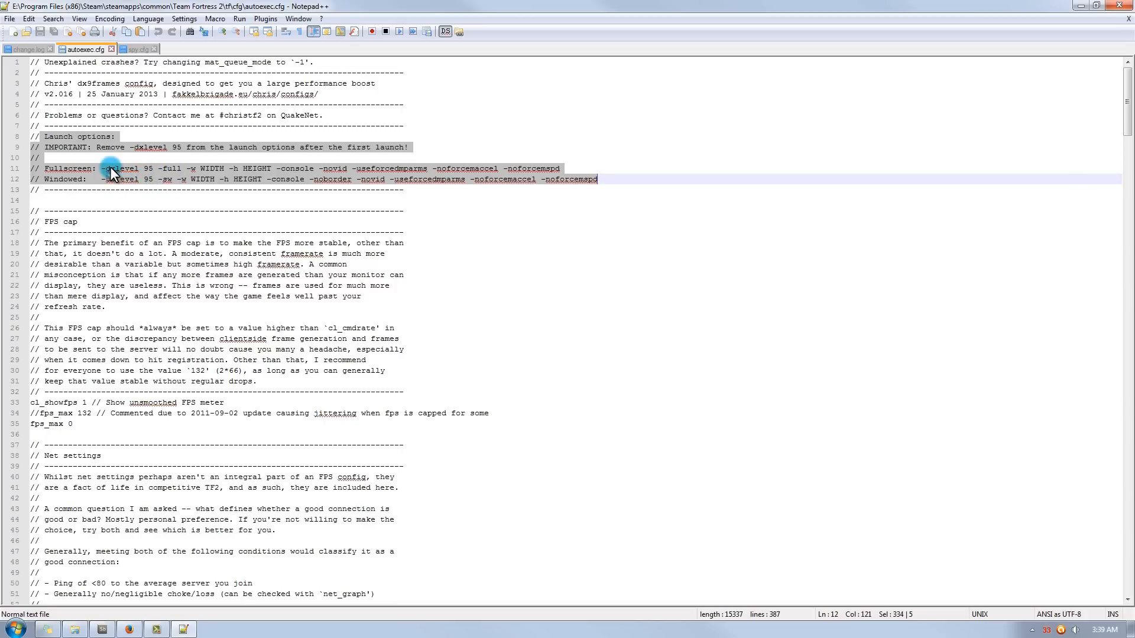
pyautogui.moveTo(502, 167)
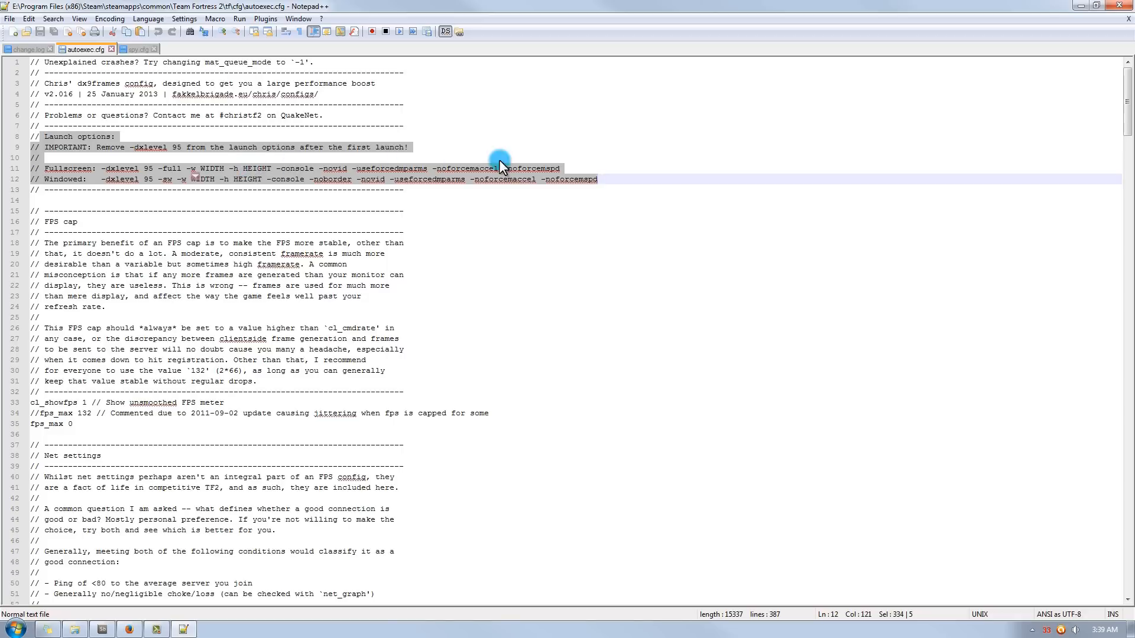
pyautogui.moveTo(104, 171)
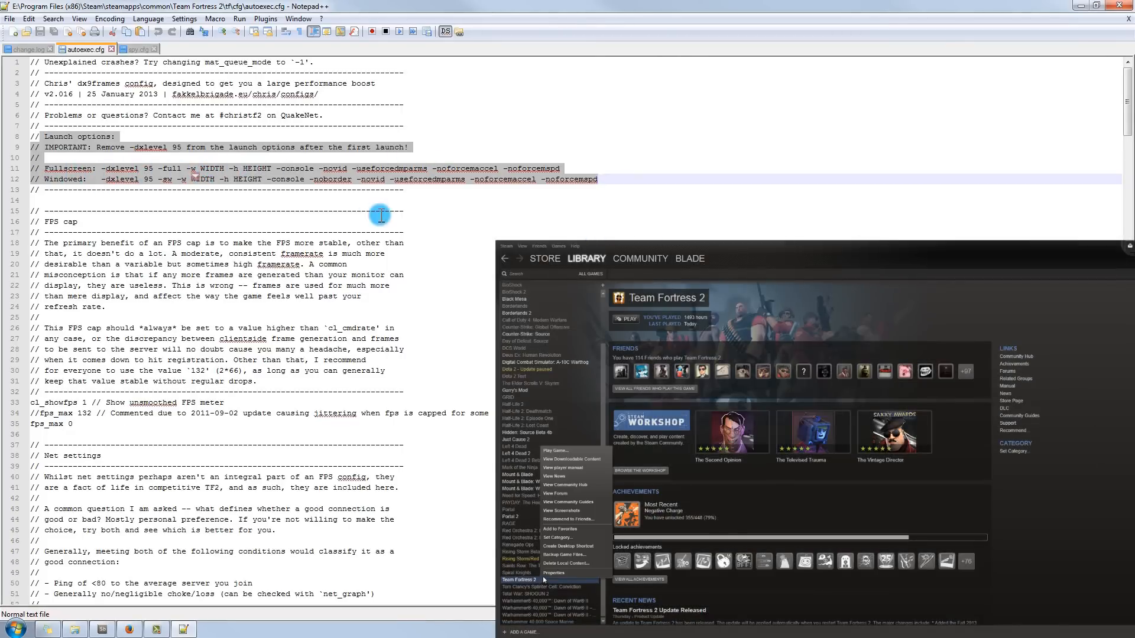
# Reach Team Fortress 2's Properties and its Set Launch Options dialog
pyautogui.click(554, 573)
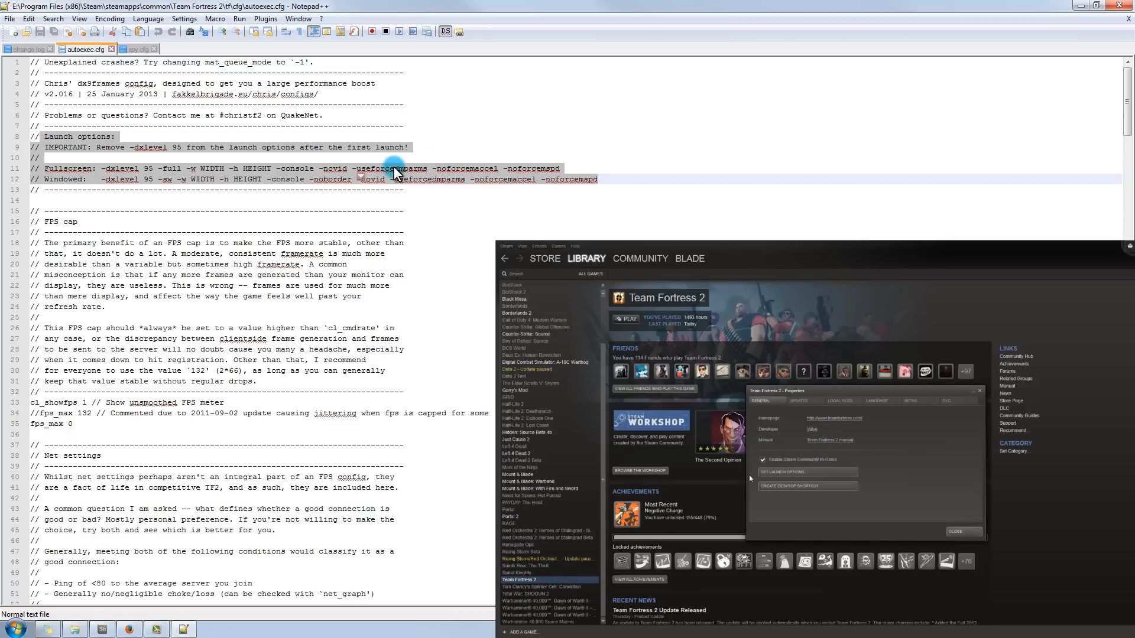
pyautogui.moveTo(807, 472)
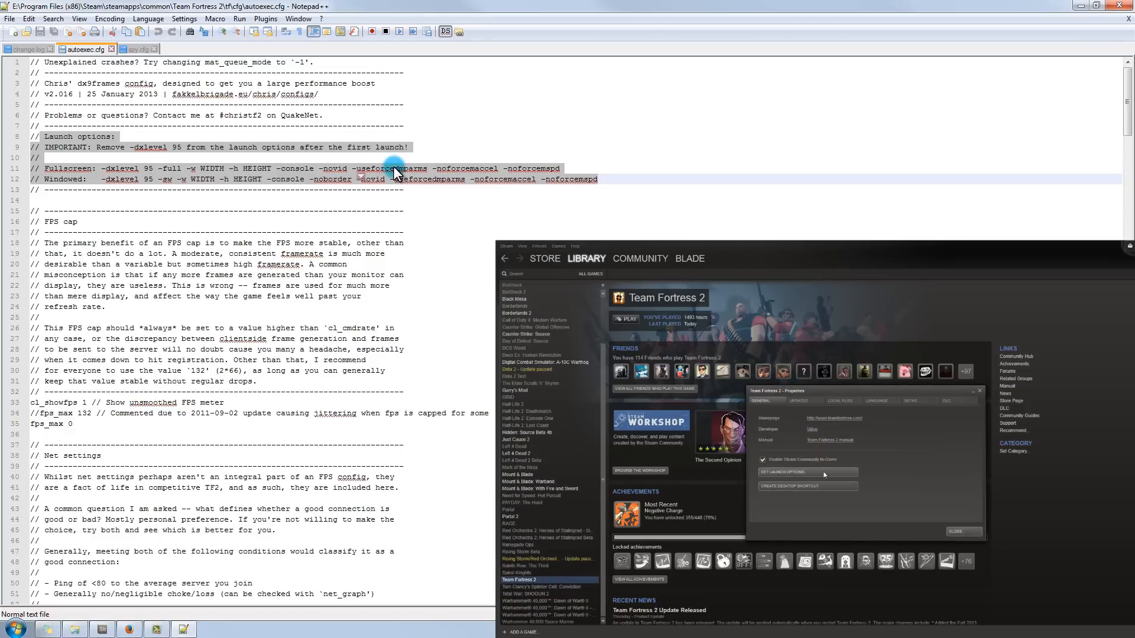
pyautogui.click(784, 472)
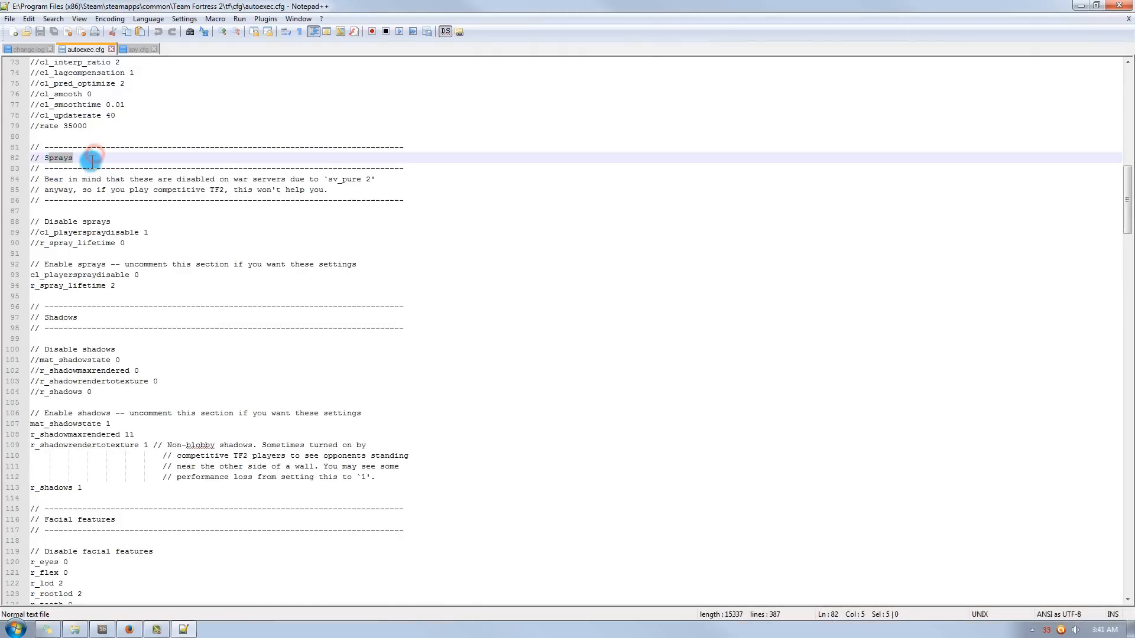
pyautogui.scroll(3)
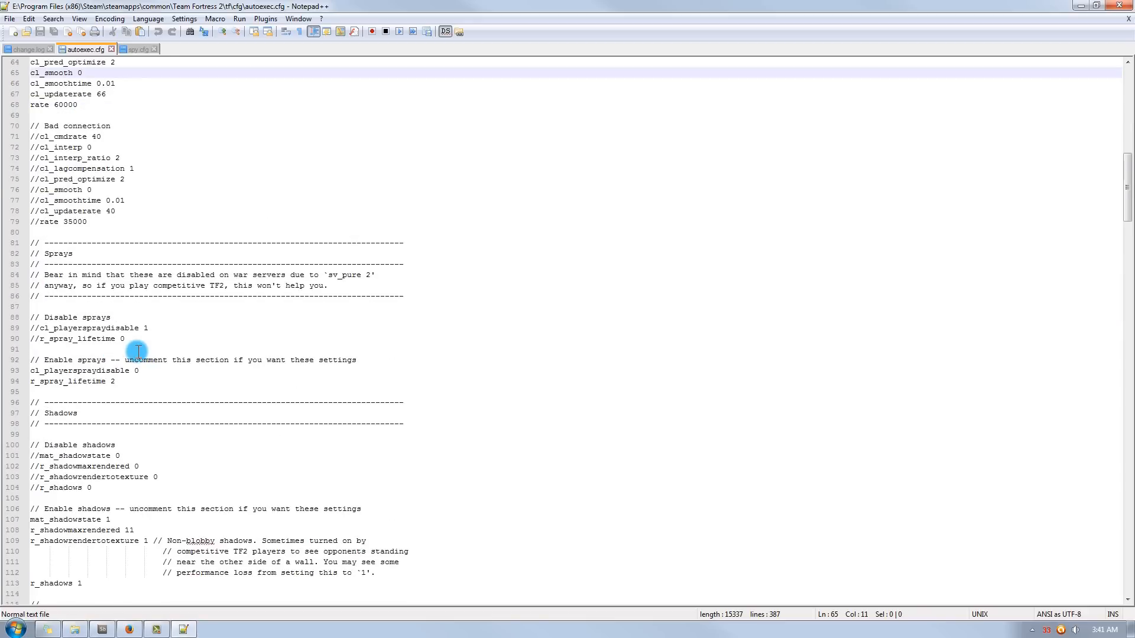
pyautogui.scroll(-3)
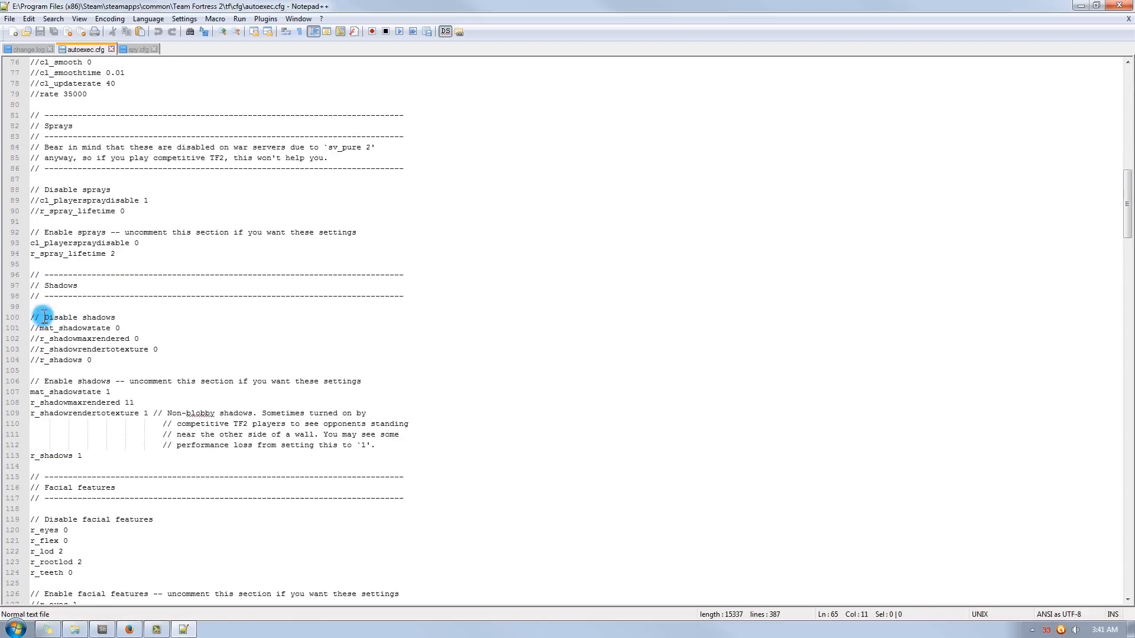
pyautogui.scroll(-3)
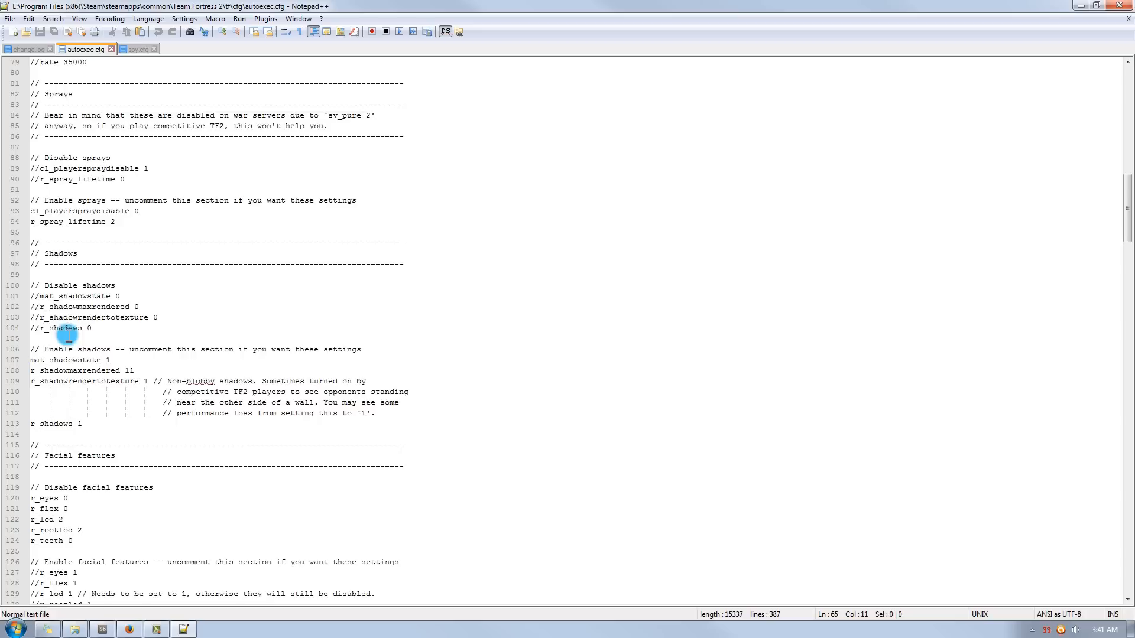
pyautogui.moveTo(168, 373)
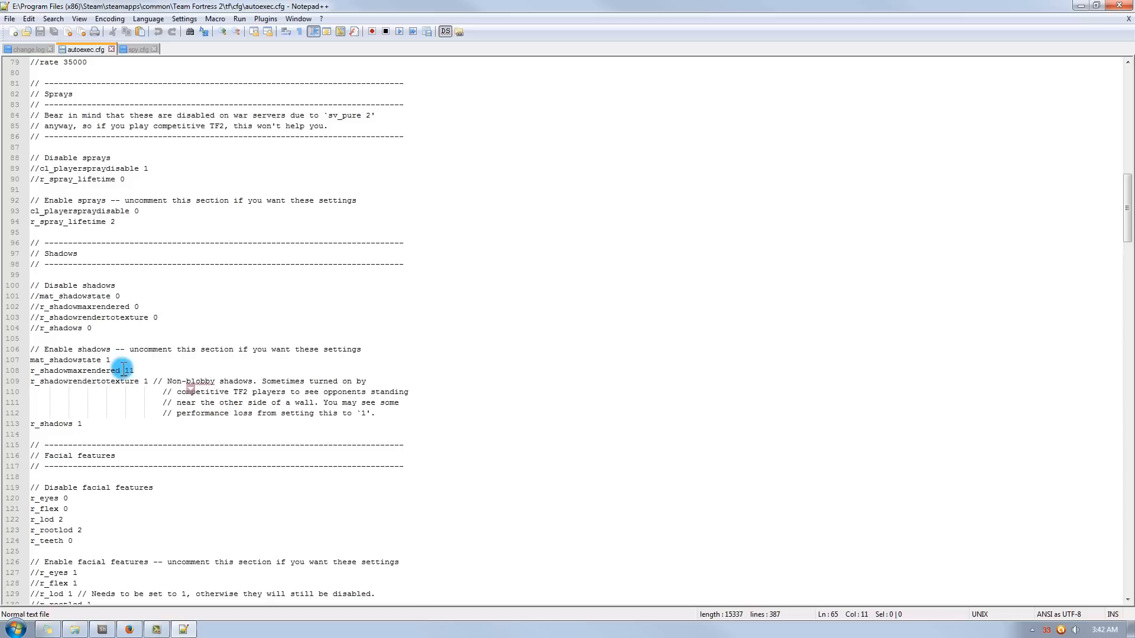
pyautogui.scroll(-3)
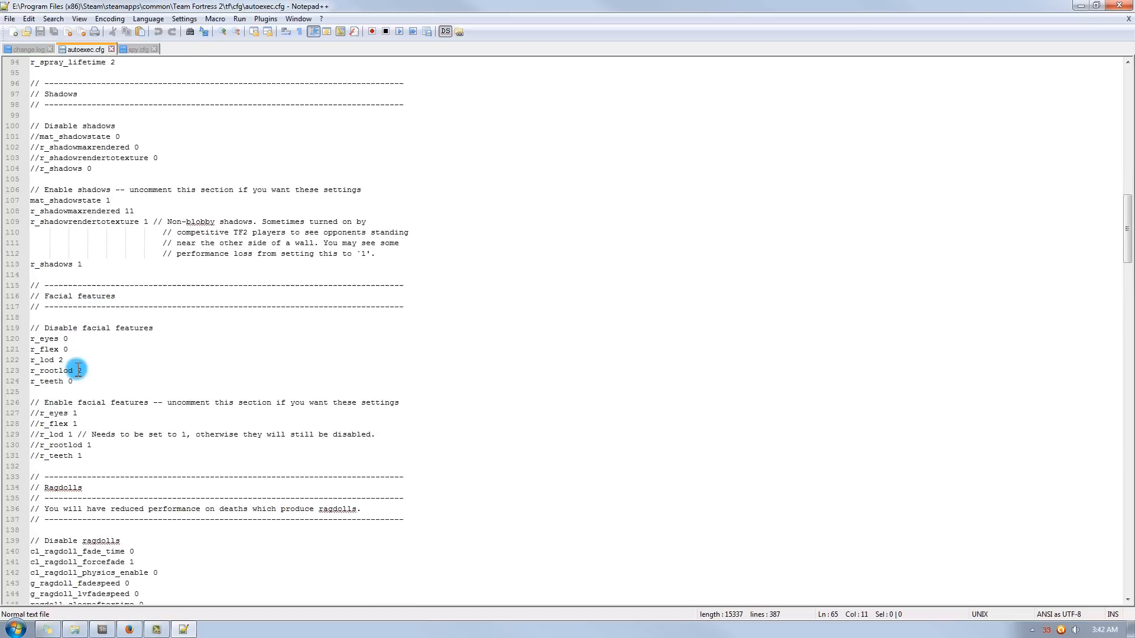
pyautogui.scroll(-3)
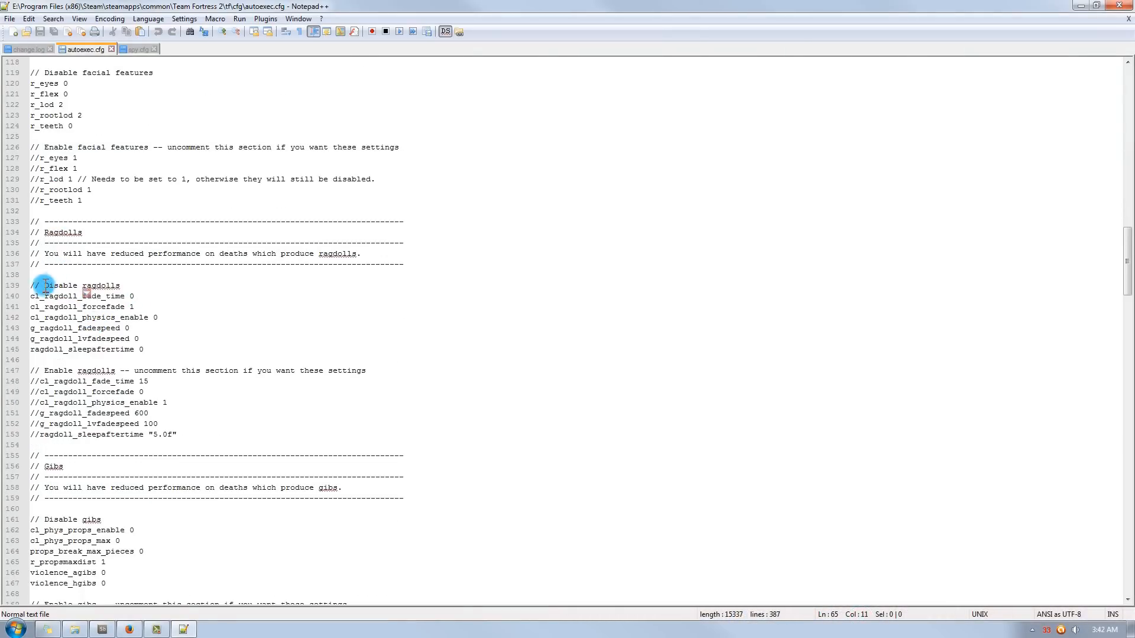
pyautogui.moveTo(161, 300)
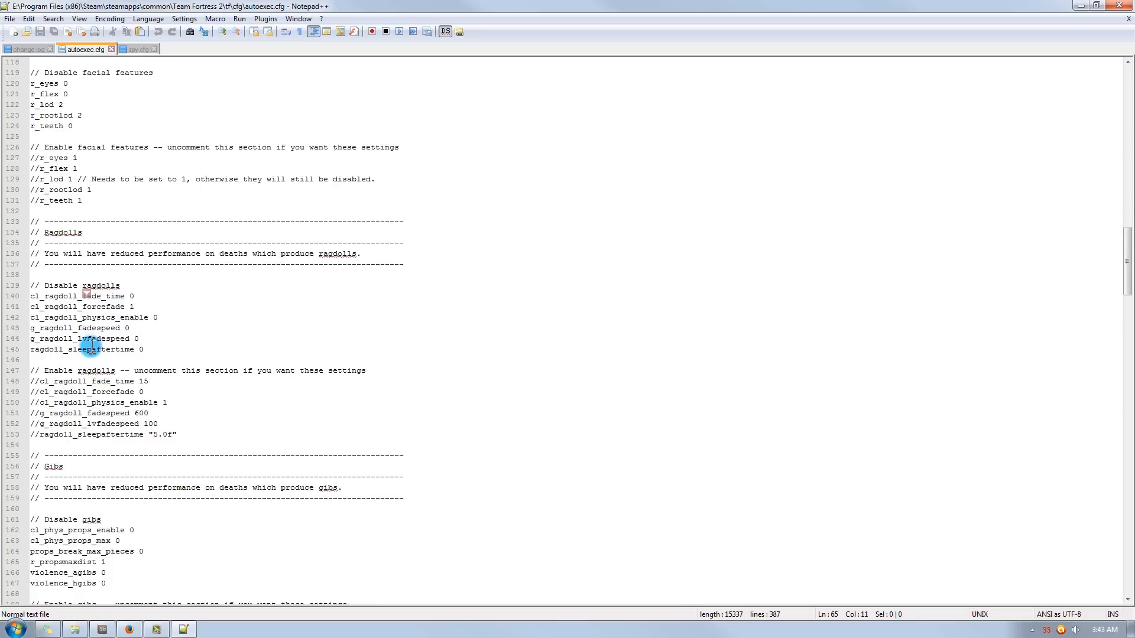
pyautogui.scroll(-3)
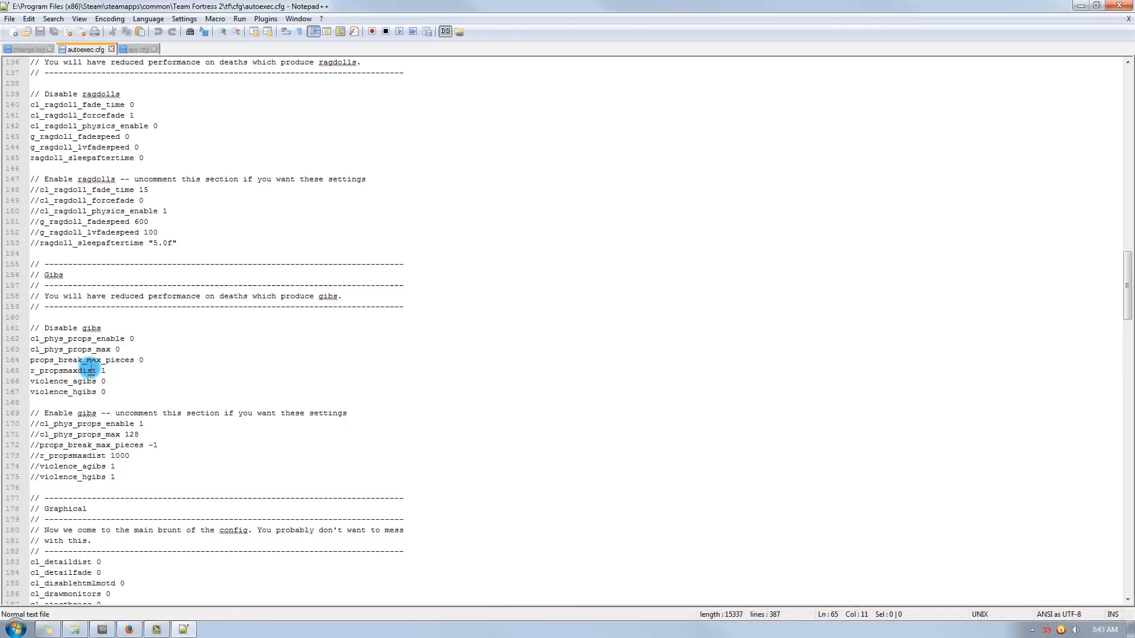
pyautogui.scroll(-3)
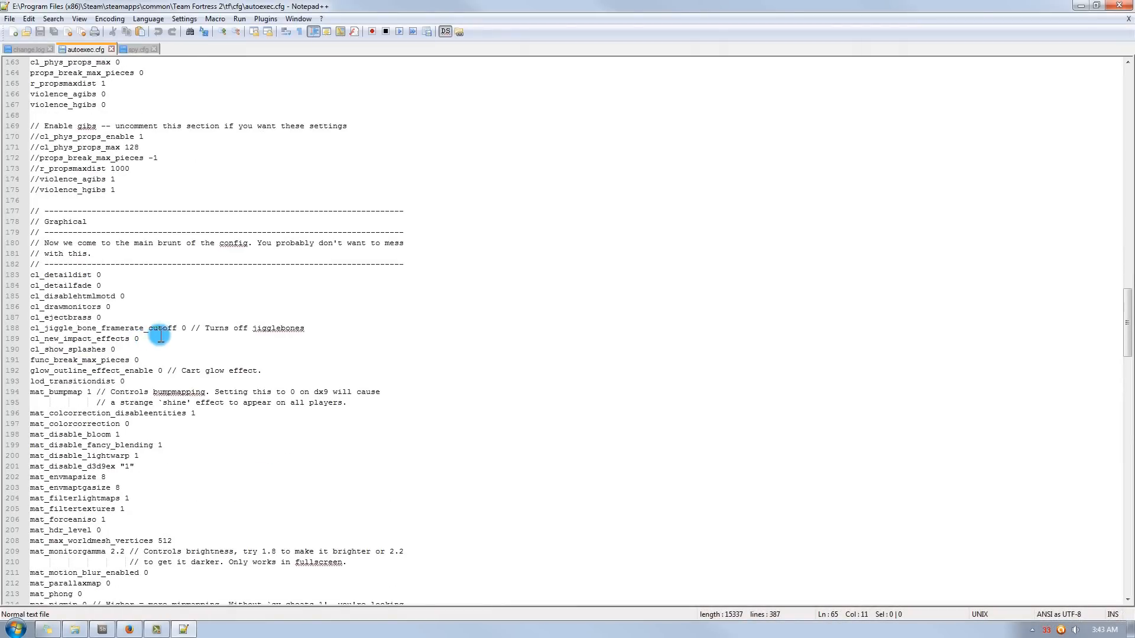
pyautogui.moveTo(255, 277)
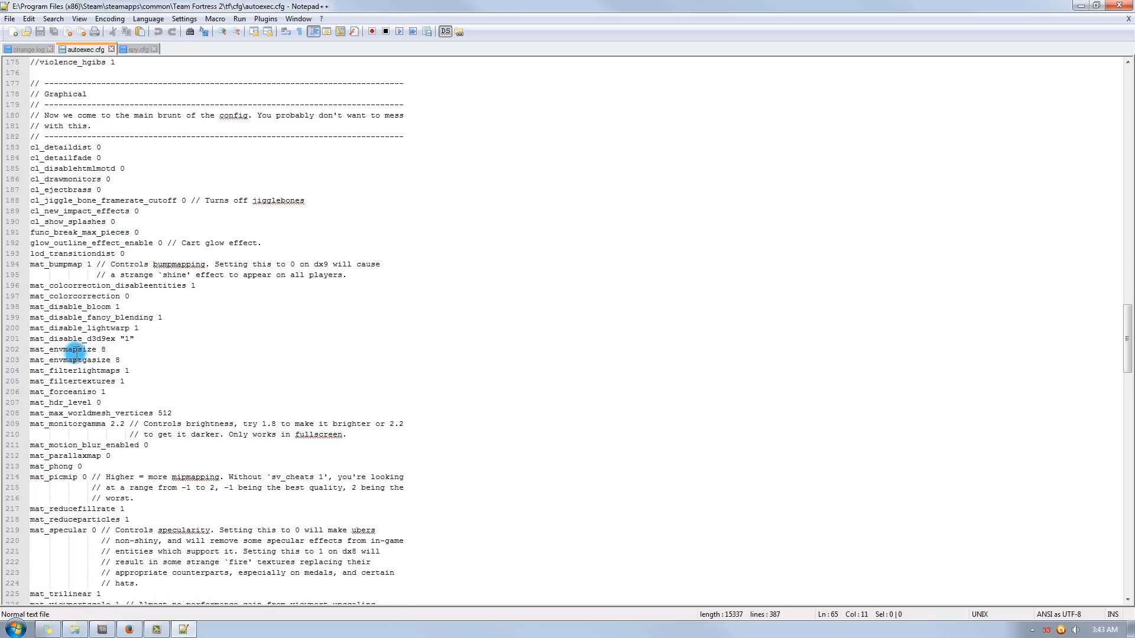
pyautogui.scroll(-3)
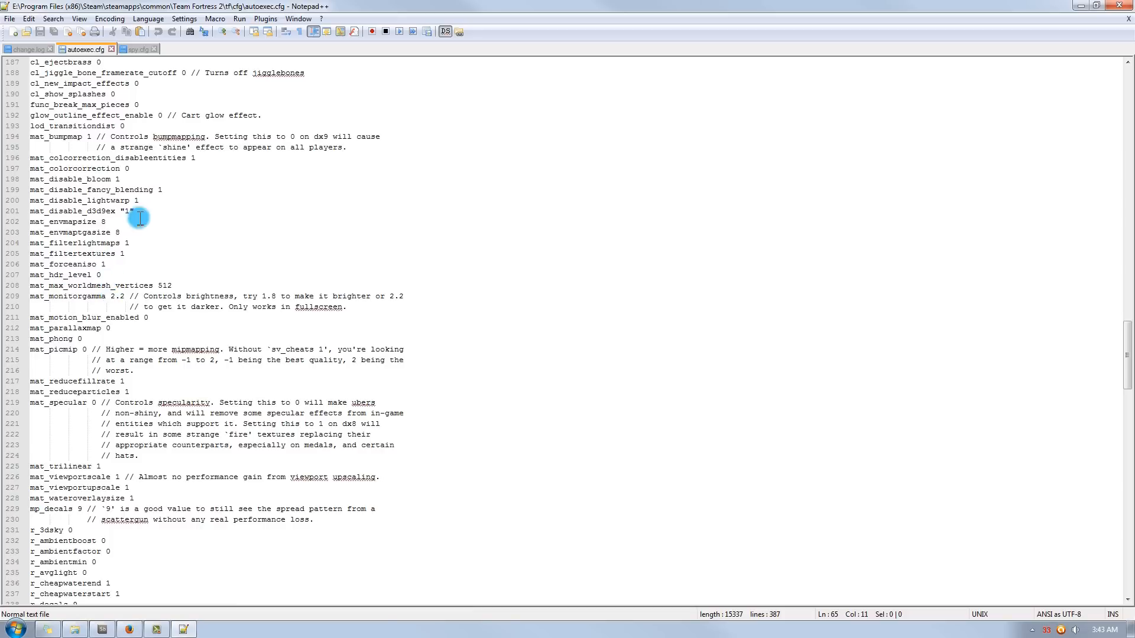
pyautogui.scroll(-3)
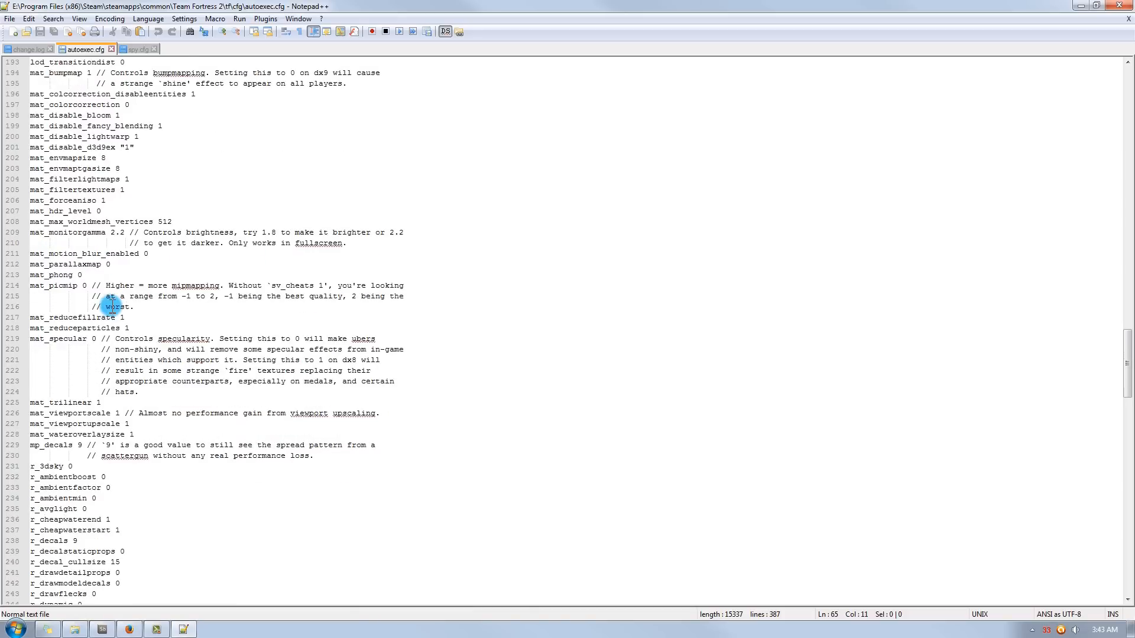
pyautogui.scroll(-3)
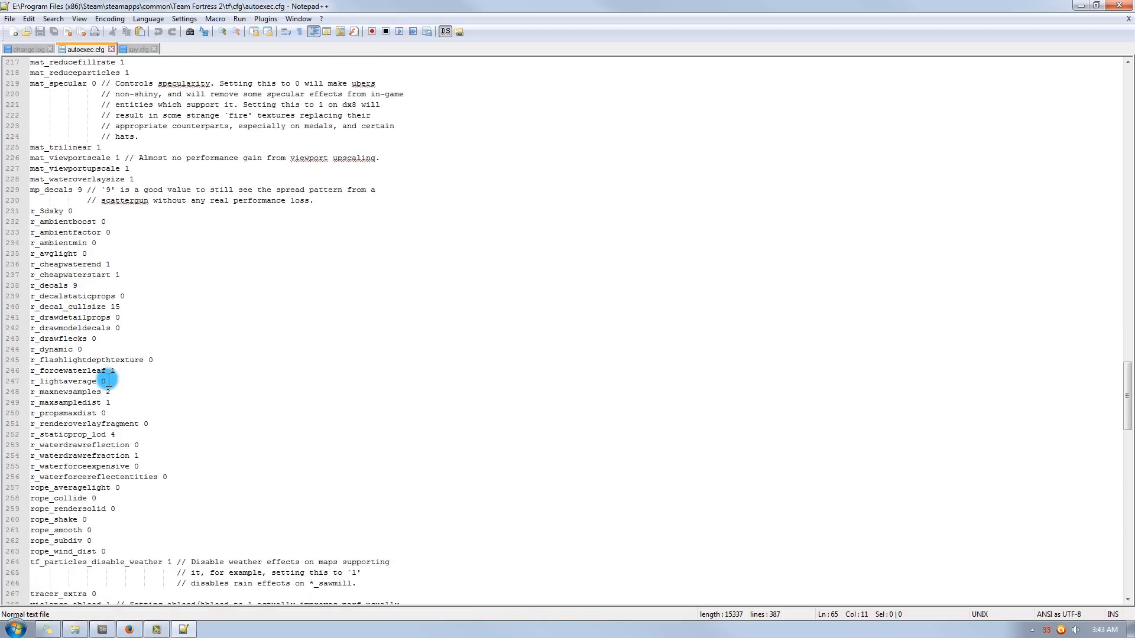
pyautogui.scroll(-3)
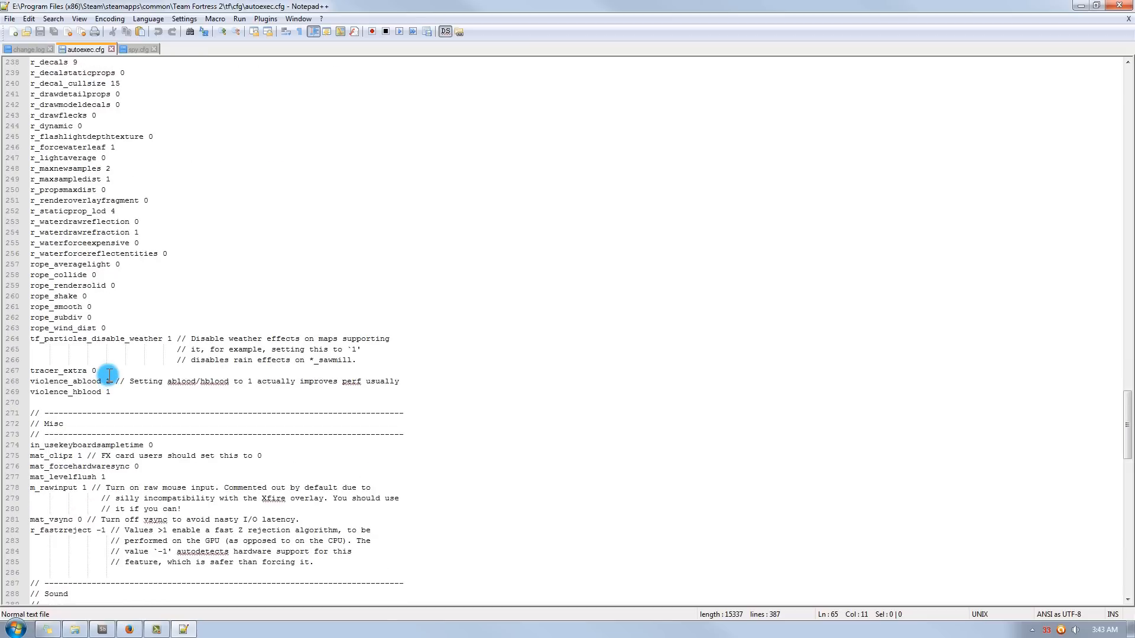
pyautogui.scroll(-3)
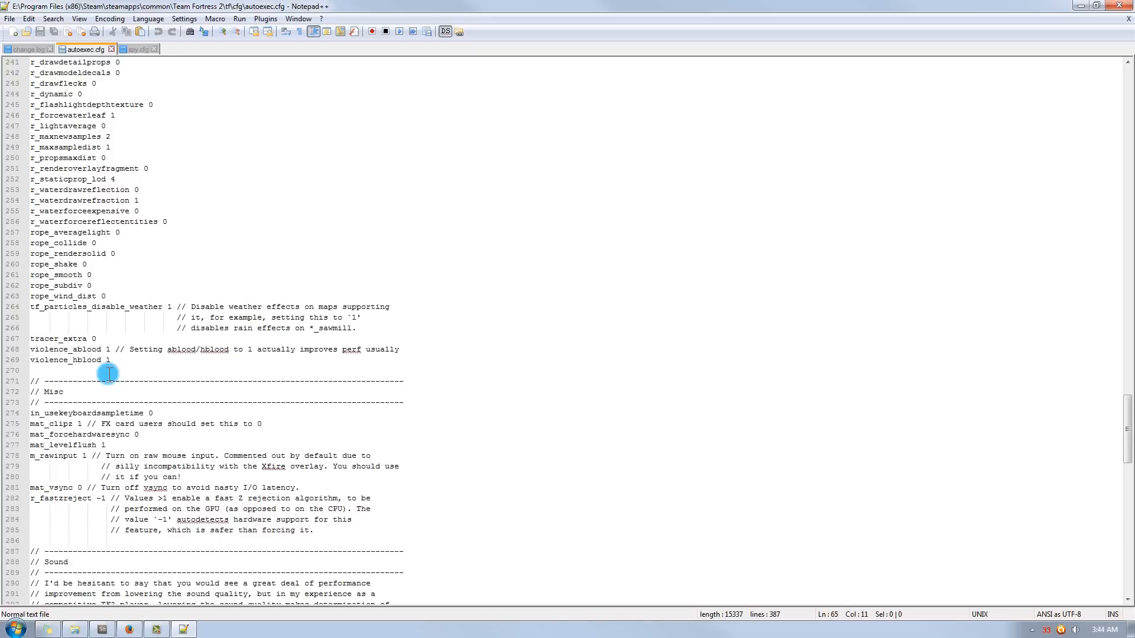
pyautogui.scroll(-3)
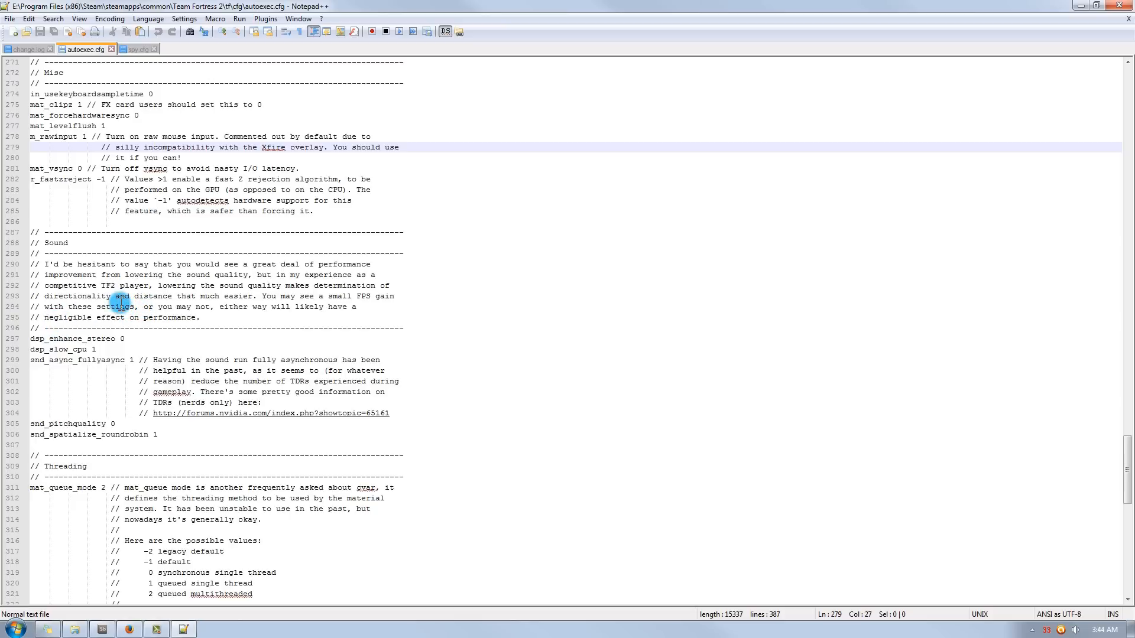
pyautogui.scroll(-3)
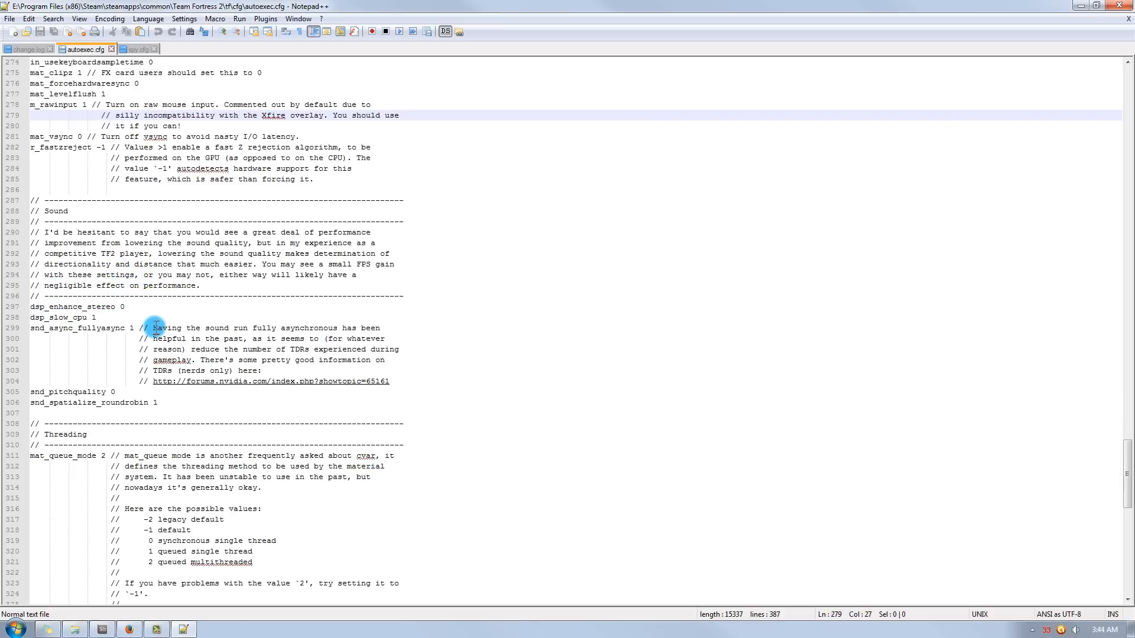
pyautogui.scroll(-3)
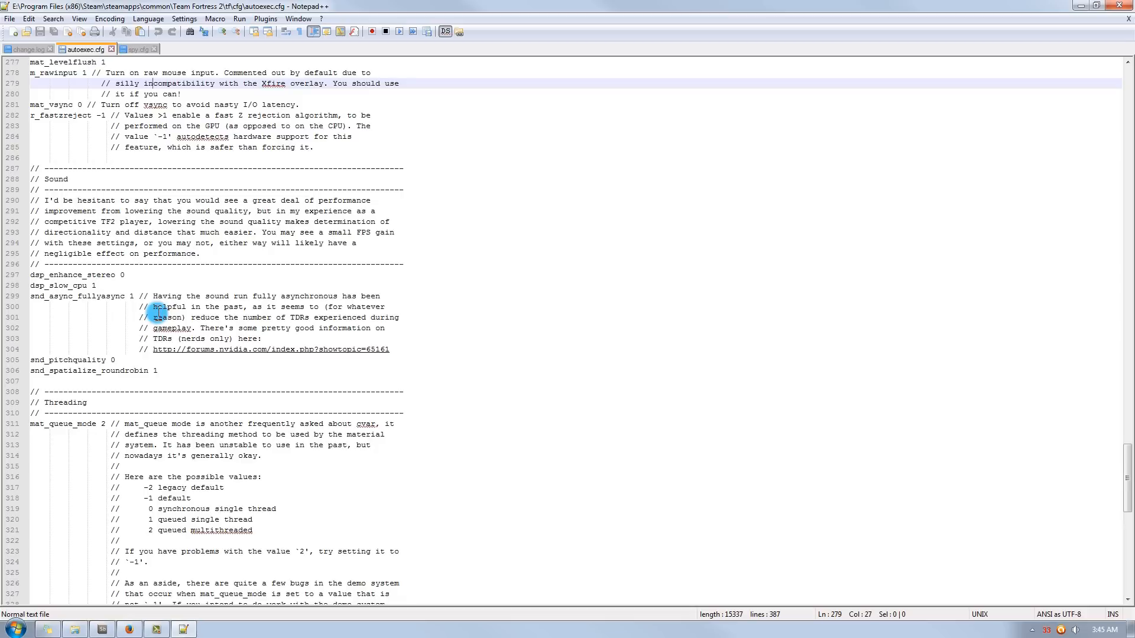
pyautogui.scroll(-3)
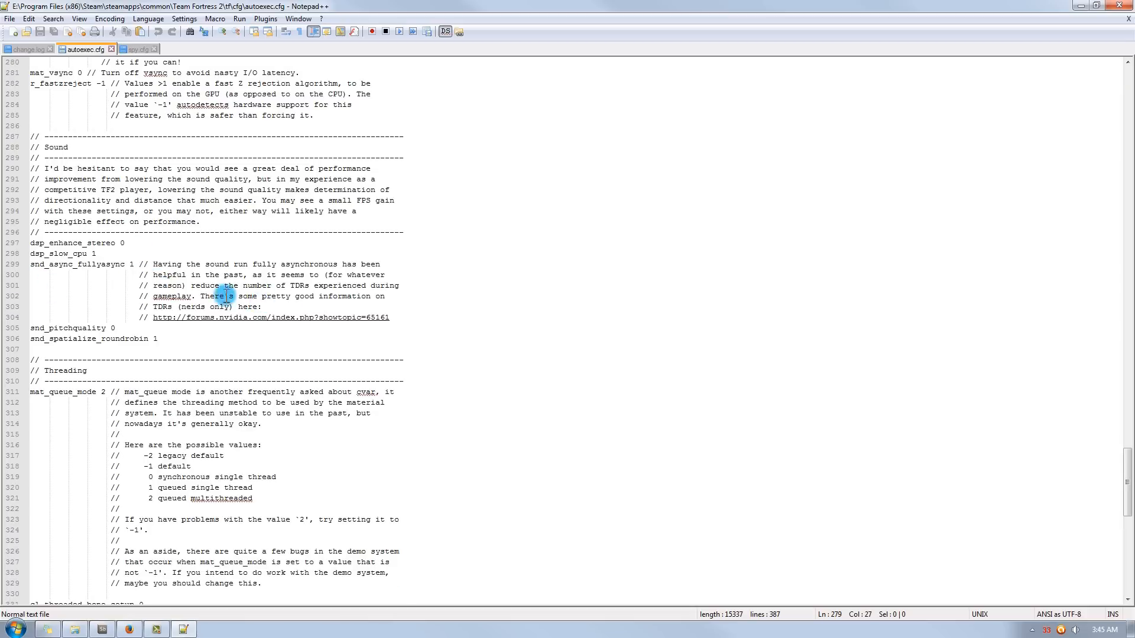
pyautogui.scroll(-3)
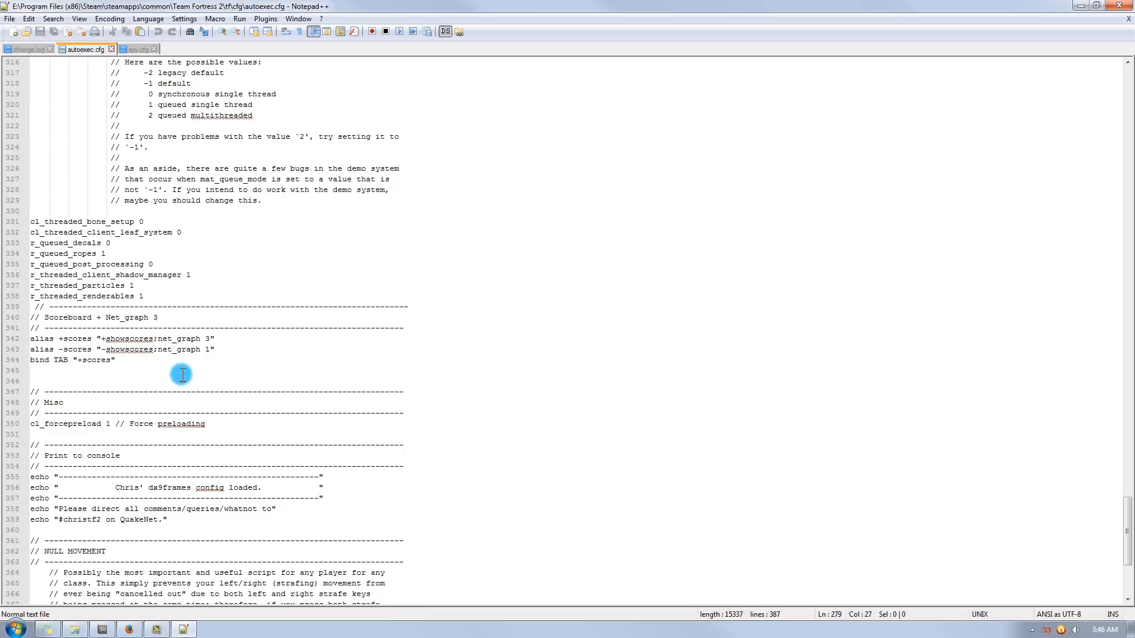
pyautogui.moveTo(180, 365)
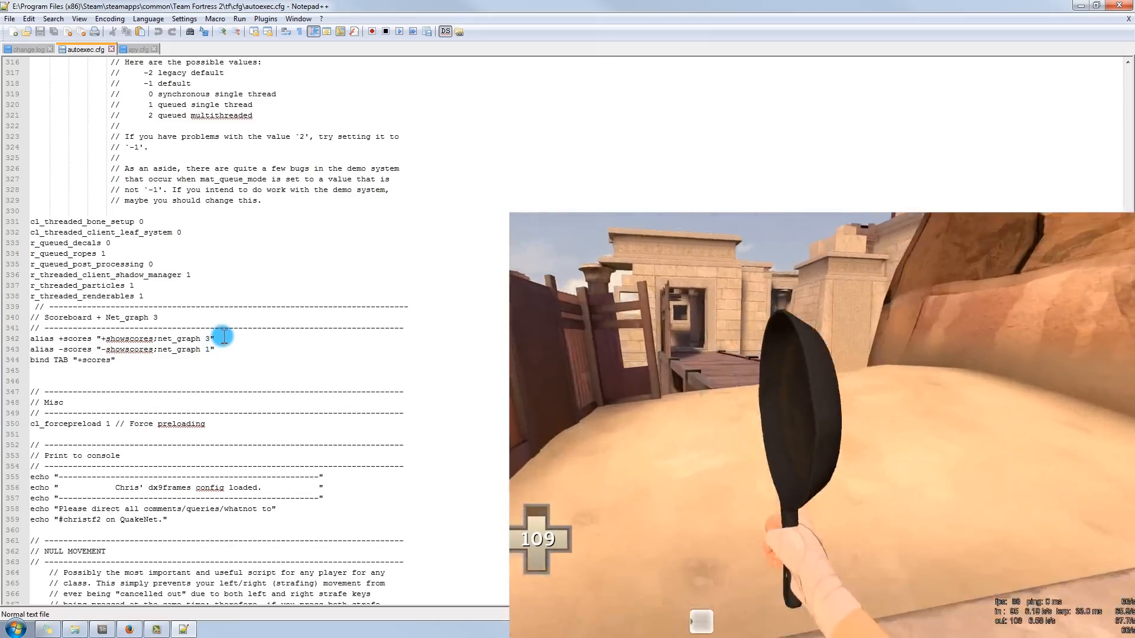
pyautogui.press('tab')
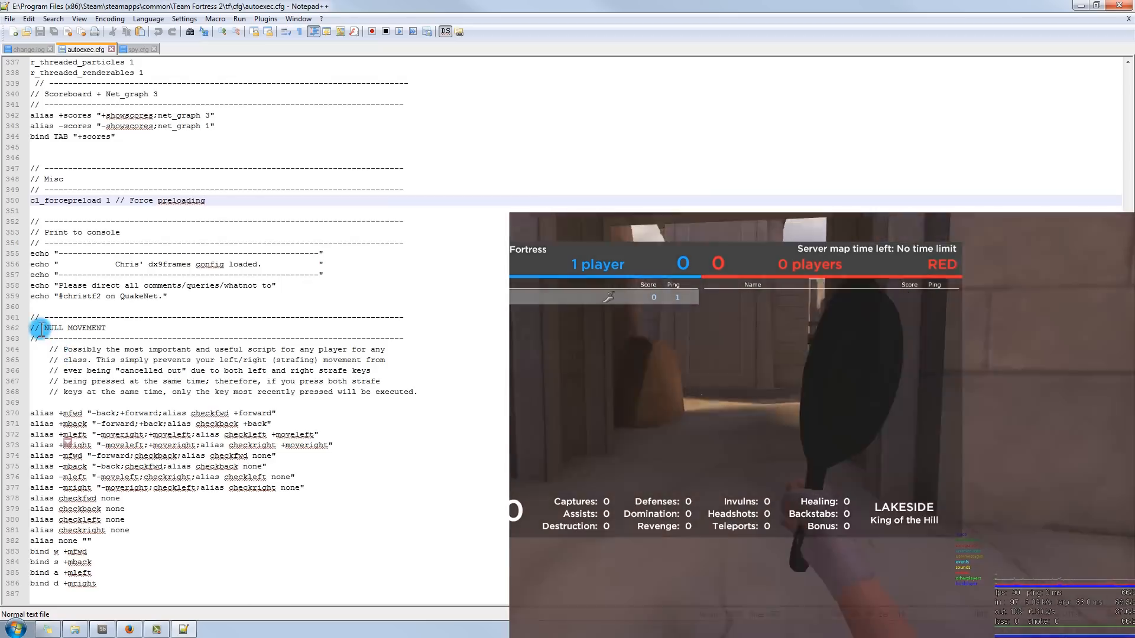
# Select through the NULL MOVEMENT aliases and binds in autoexec.cfg while reading
pyautogui.moveTo(43, 328); pyautogui.dragTo(382, 370)
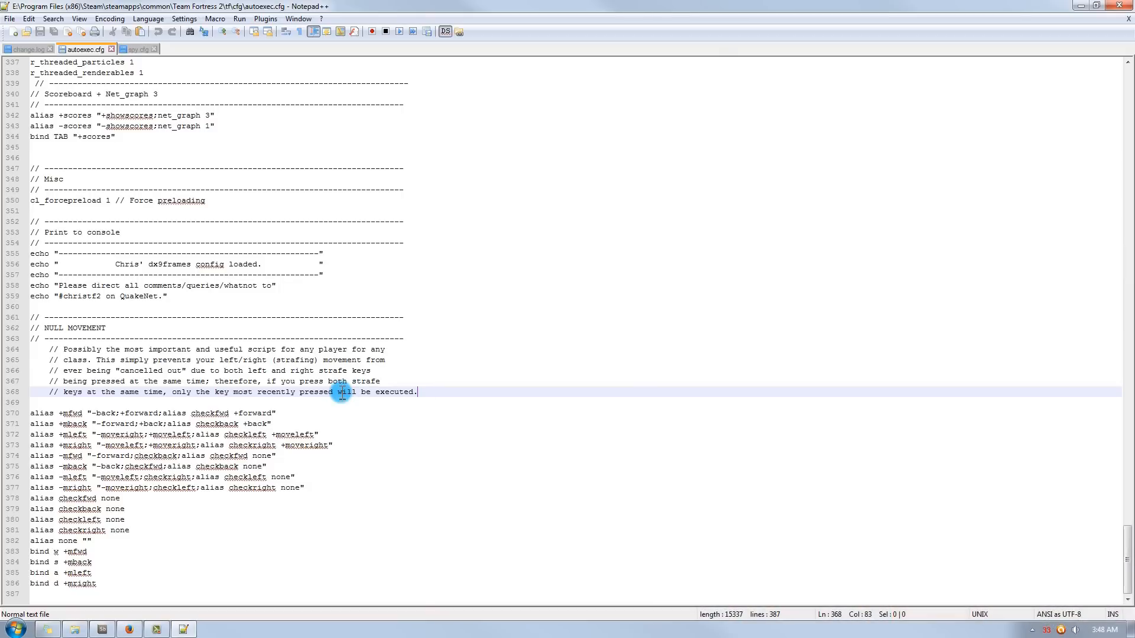
pyautogui.moveTo(305, 397)
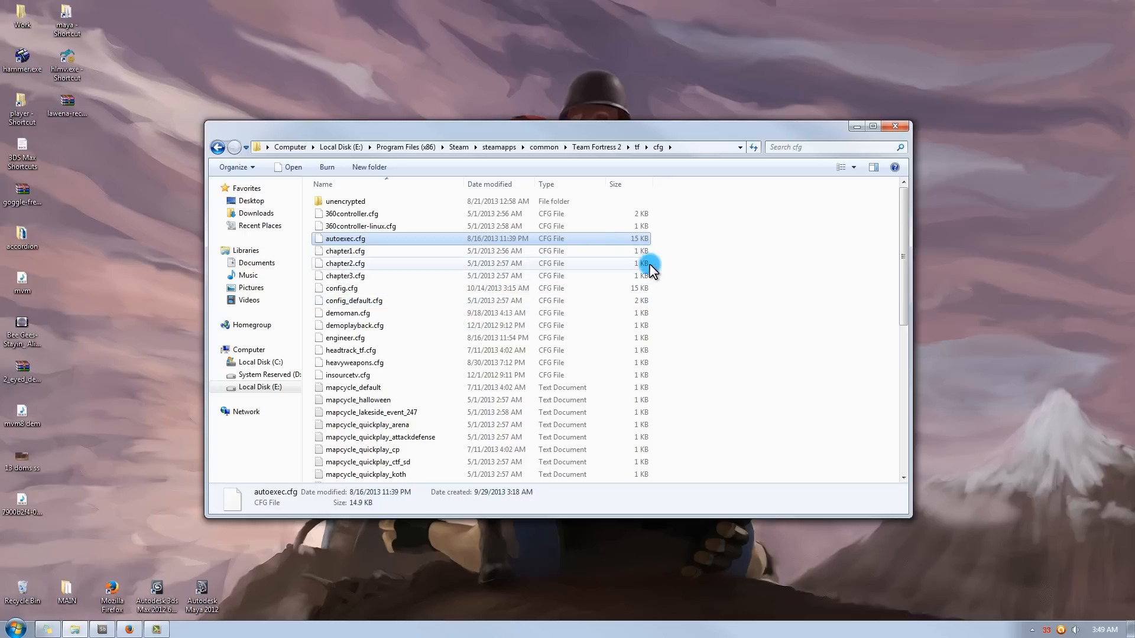
# Go up to tf and into custom, where broeselhud, prec and a readme are listed
pyautogui.click(636, 146)
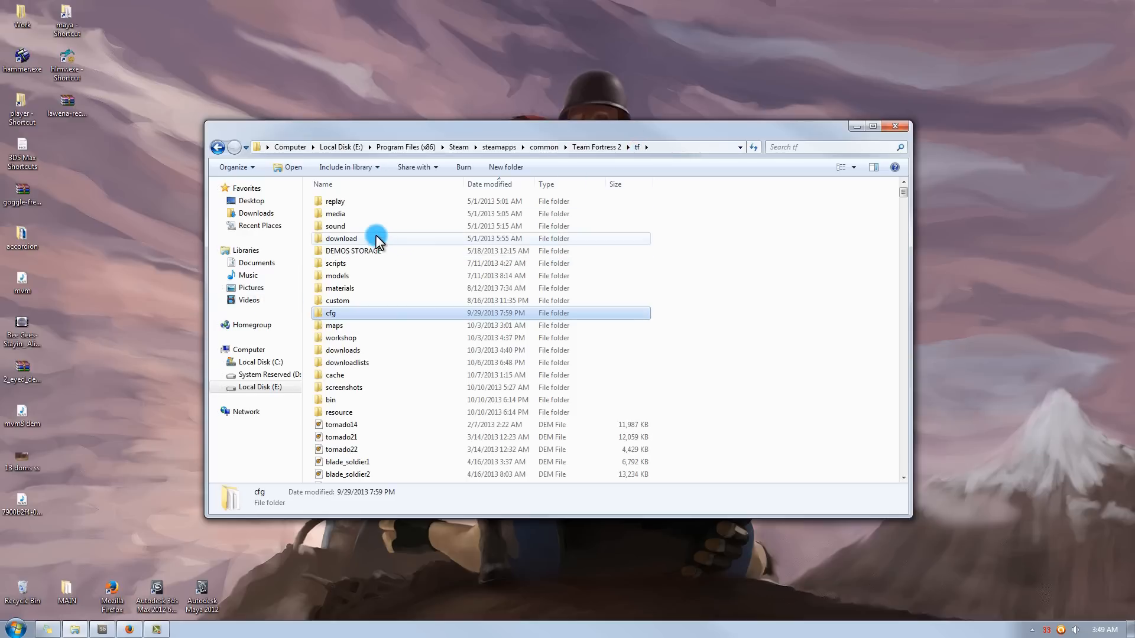
pyautogui.moveTo(389, 242)
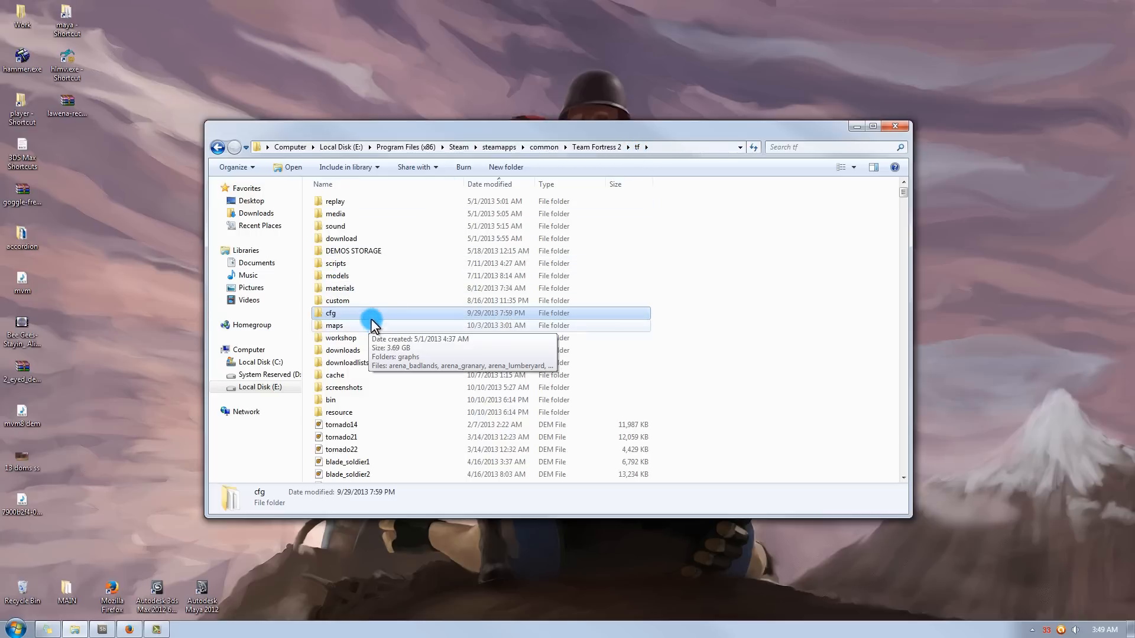
pyautogui.doubleClick(337, 301)
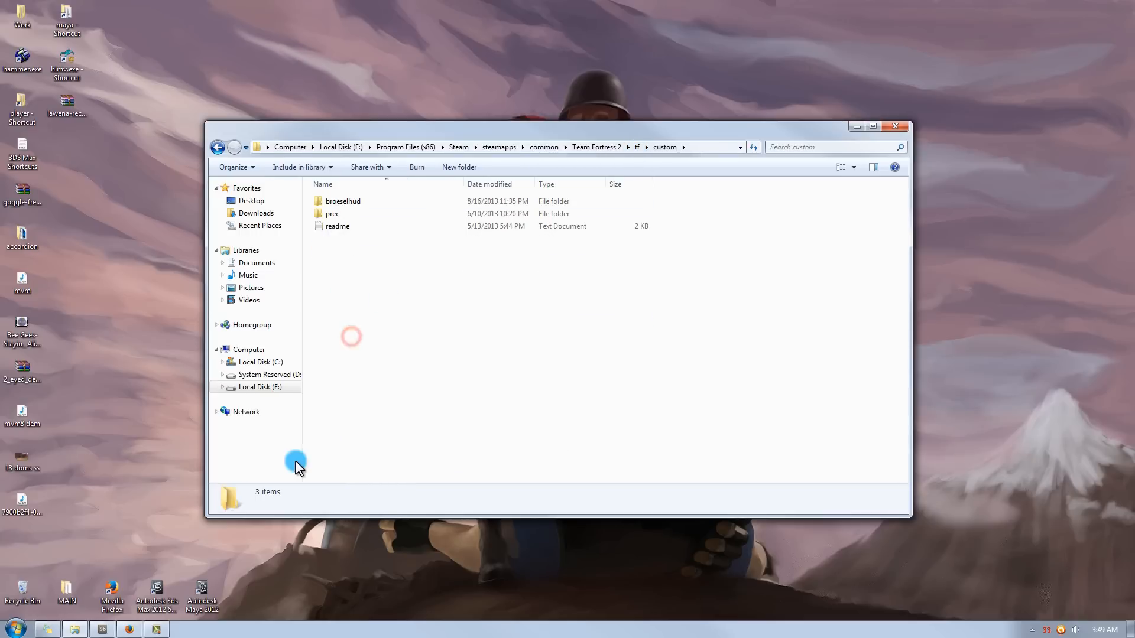
pyautogui.moveTo(361, 406)
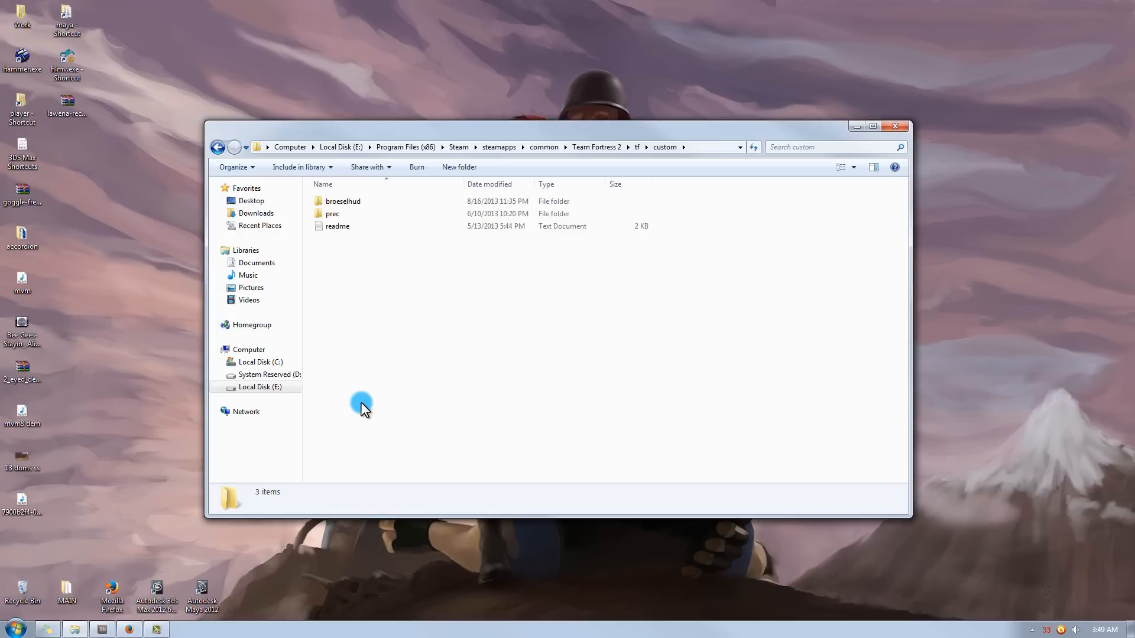
pyautogui.moveTo(362, 256)
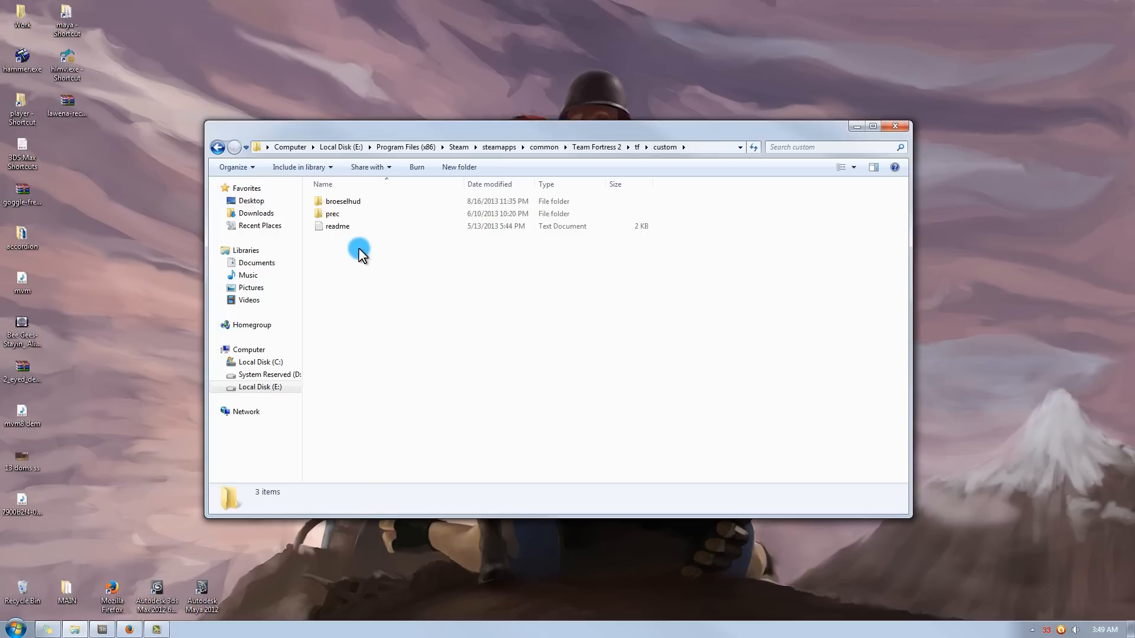
pyautogui.click(337, 226)
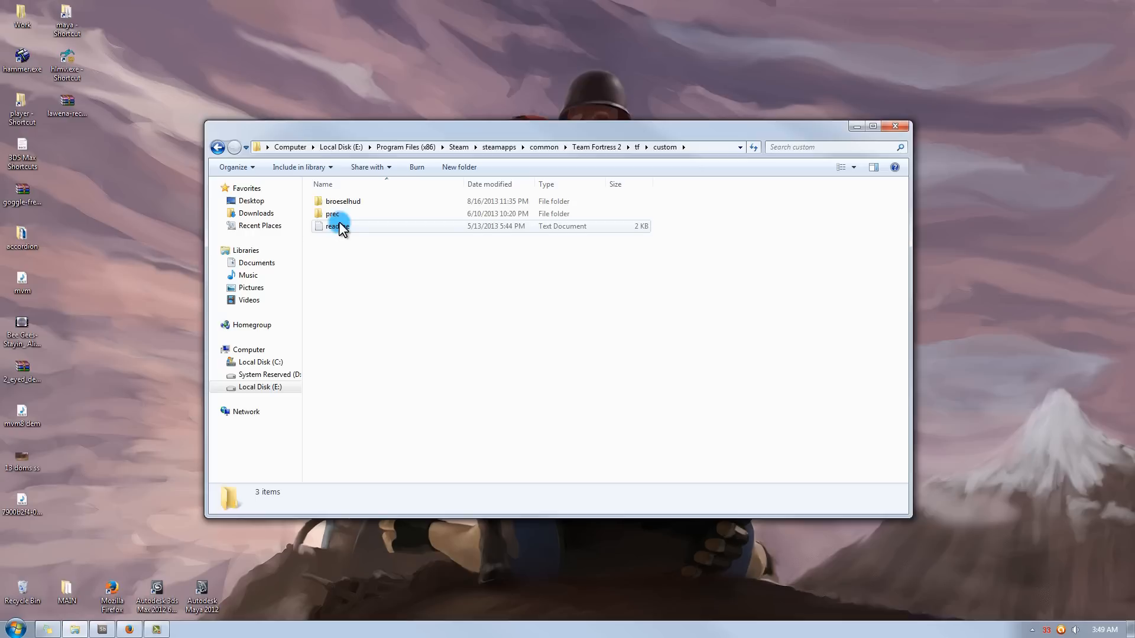
# Reach the broeselhud Google Code Downloads list with broeselhud 2.7.zip
pyautogui.click(342, 201)
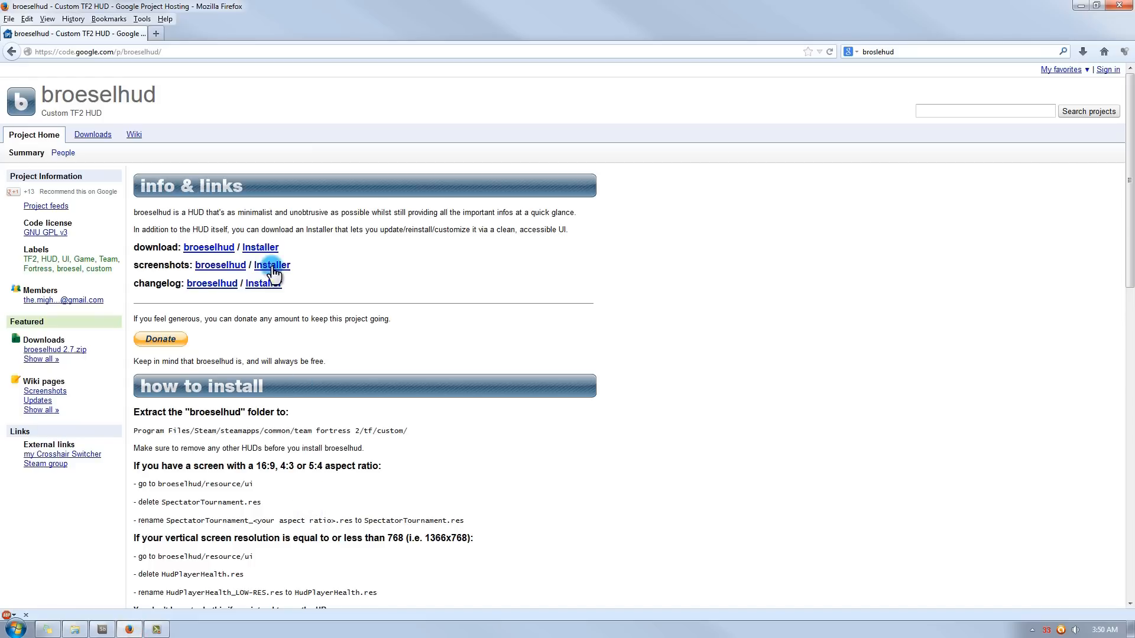
pyautogui.moveTo(18, 264)
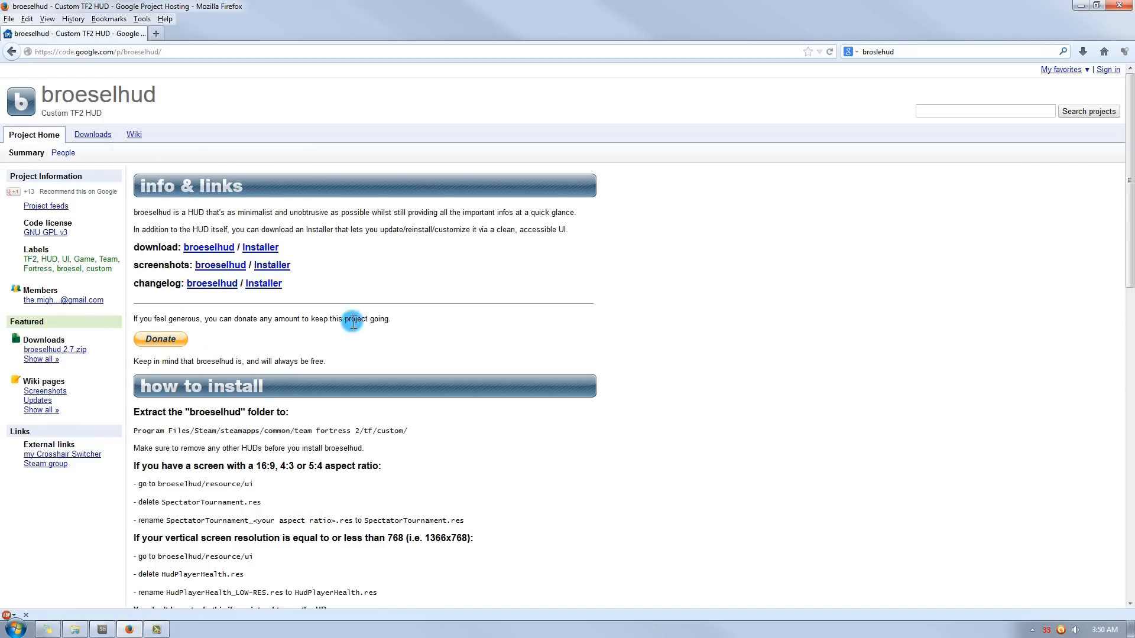
pyautogui.click(263, 282)
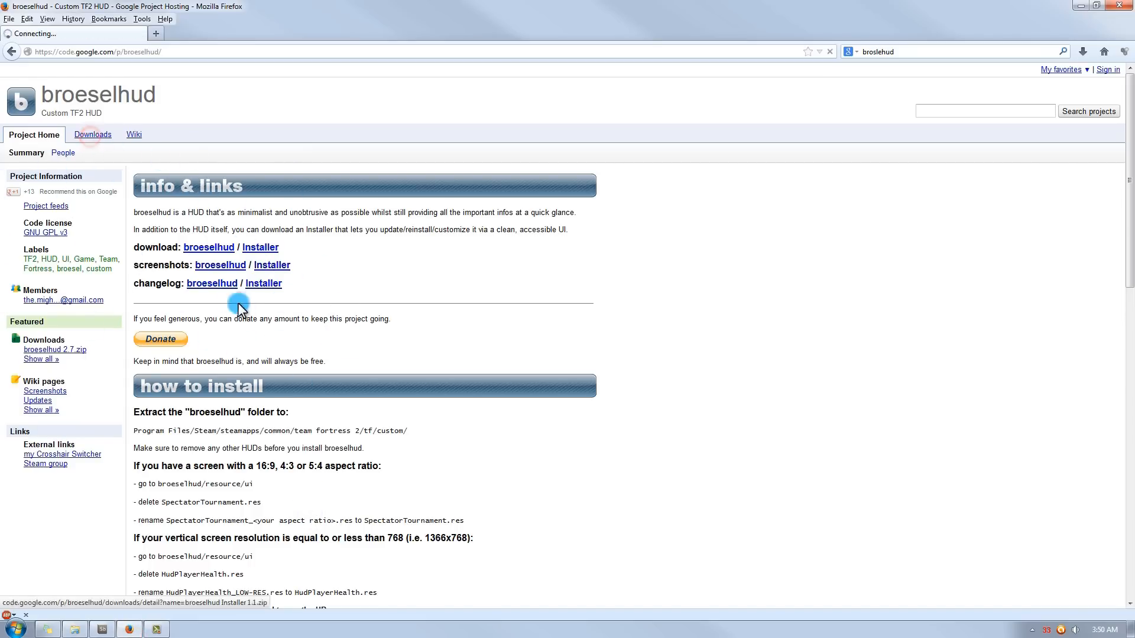
pyautogui.click(93, 135)
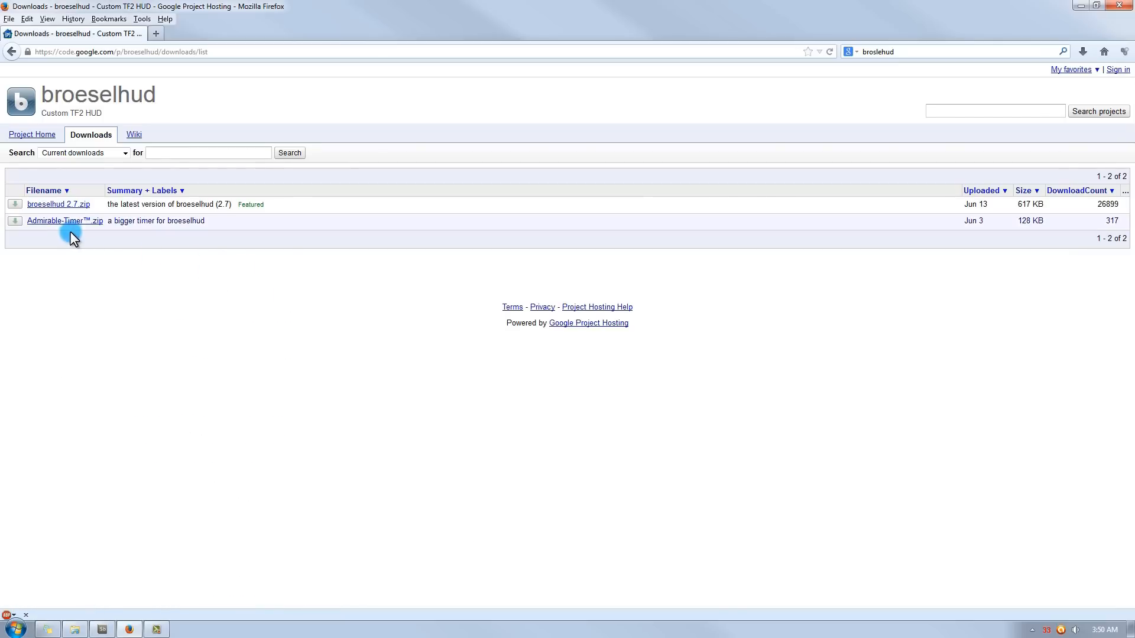